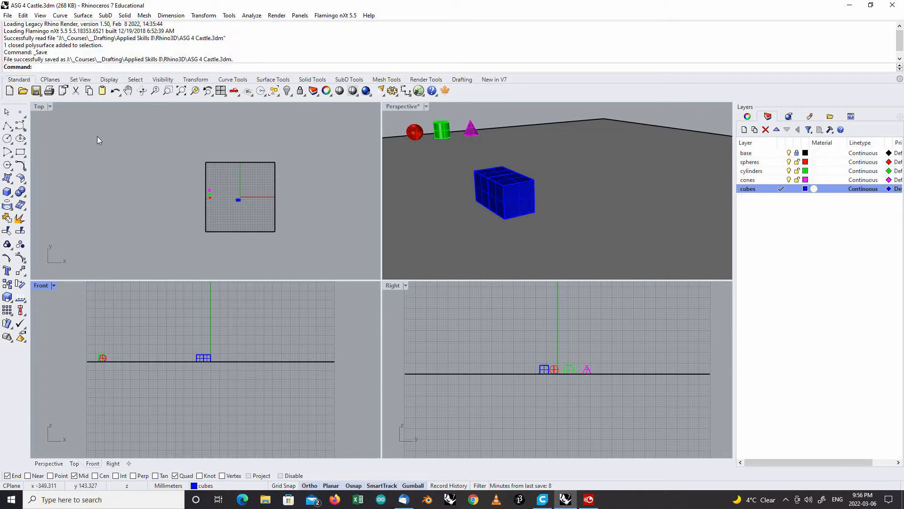
Step: Maximize the Perspective viewport and turn on object snapping in the status bar
click(503, 191)
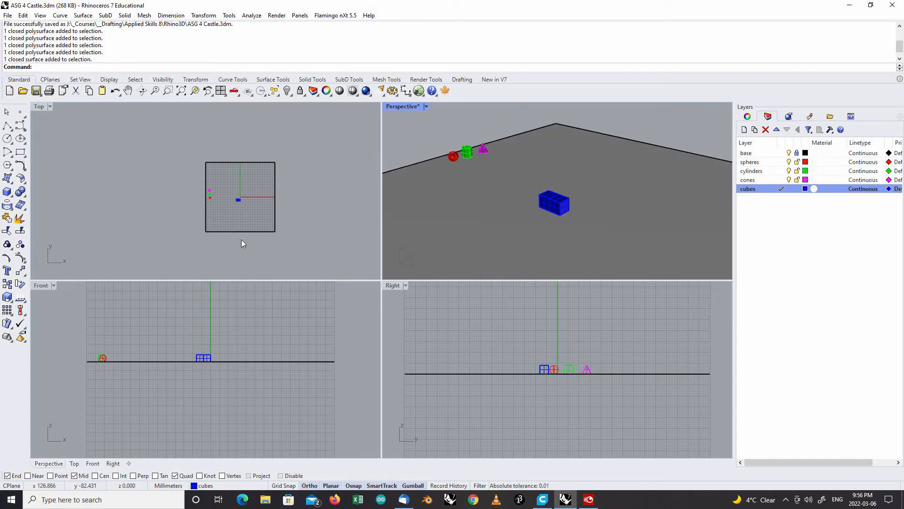
mouse_move(212, 233)
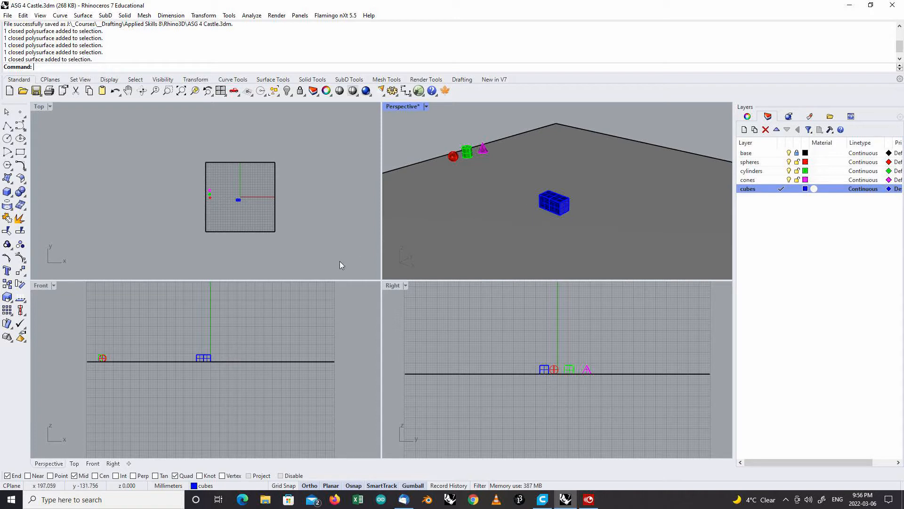
mouse_move(258, 209)
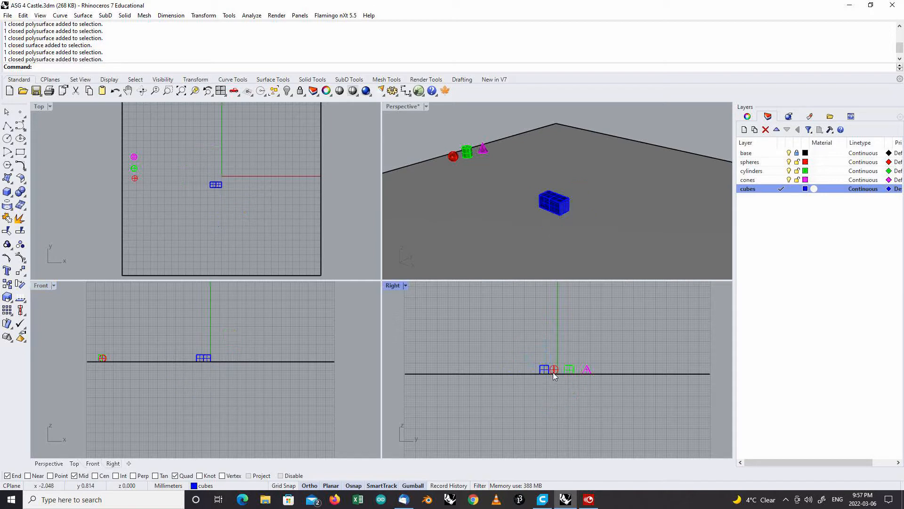
mouse_move(553, 373)
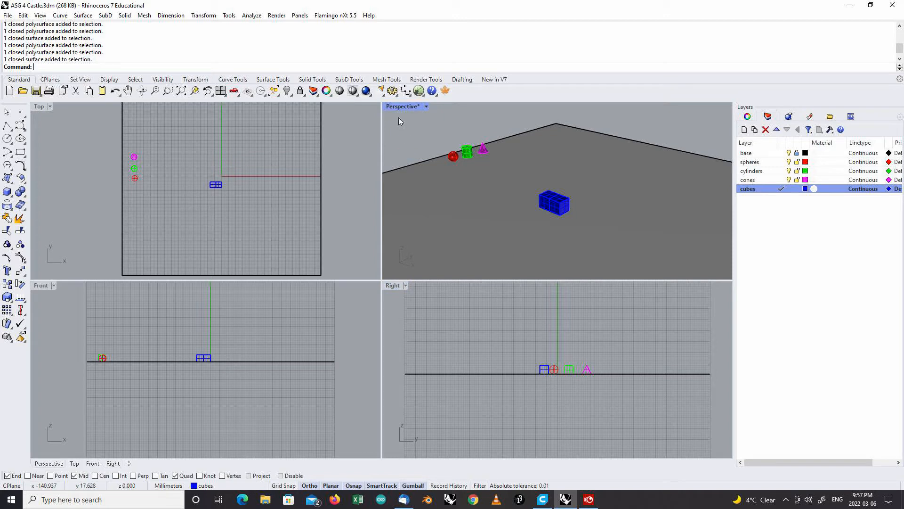
mouse_move(400, 112)
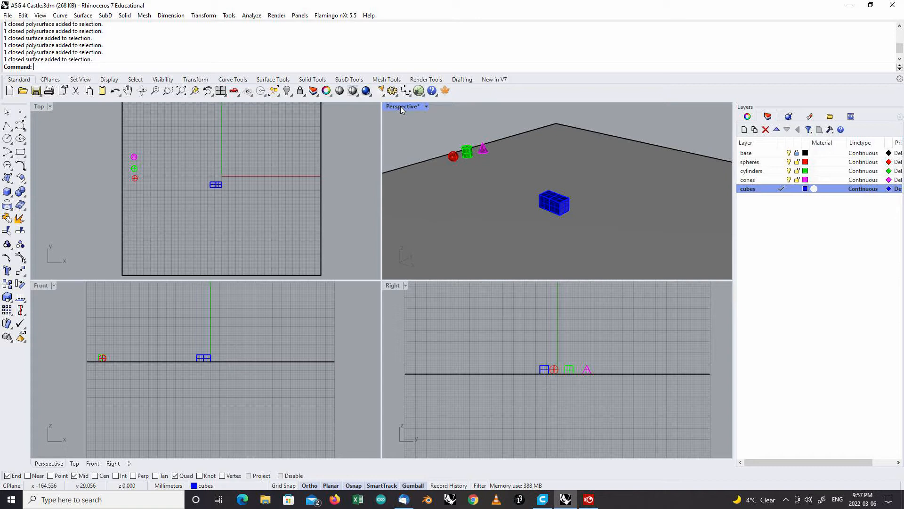
double_click(402, 107)
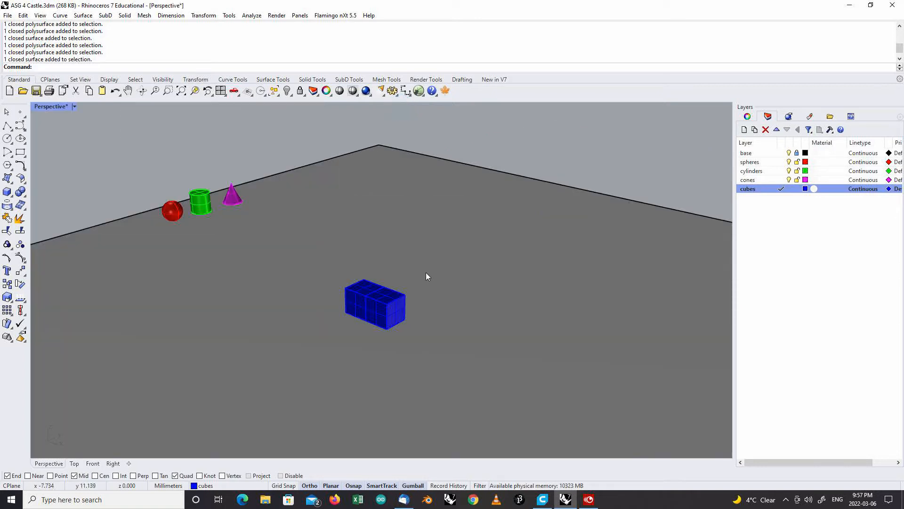
mouse_move(426, 272)
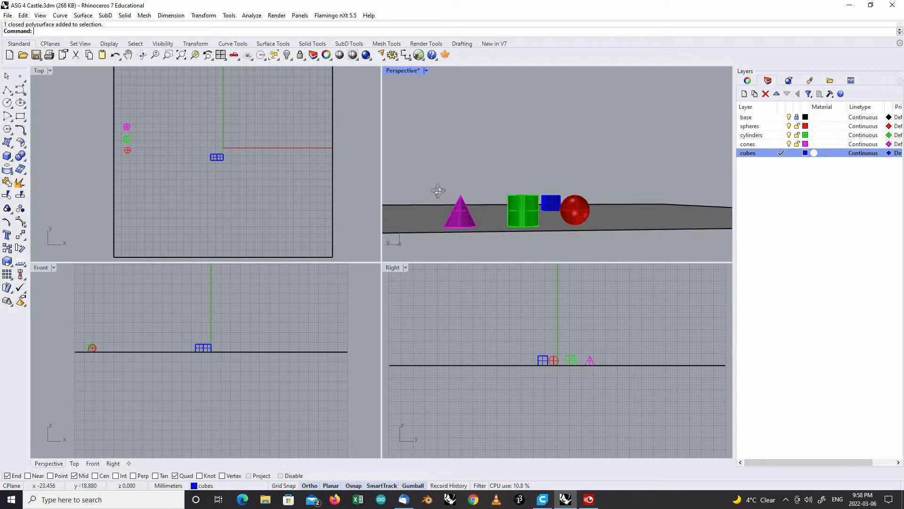
mouse_move(502, 215)
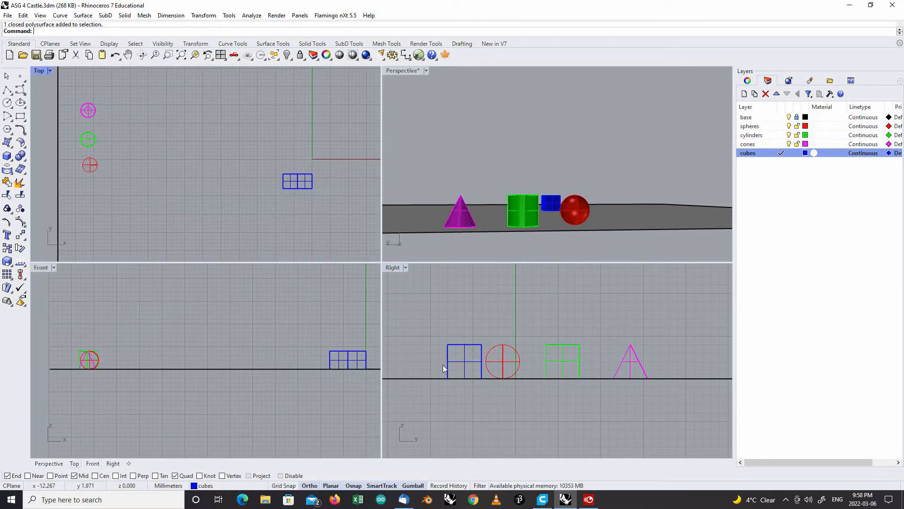
mouse_move(505, 359)
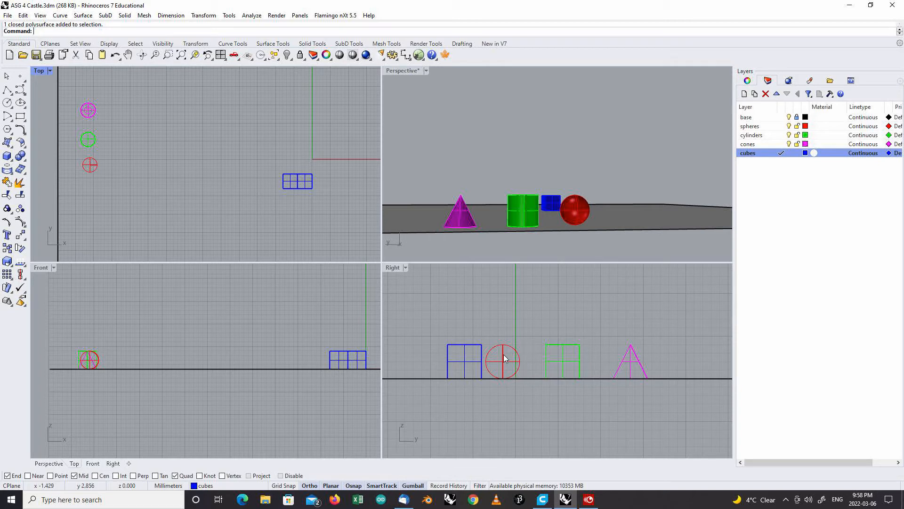
click(502, 361)
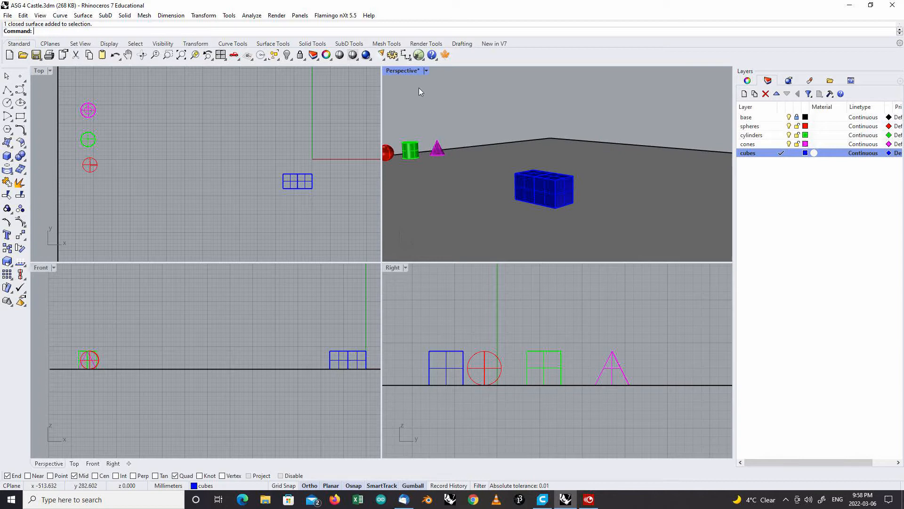
double_click(402, 71)
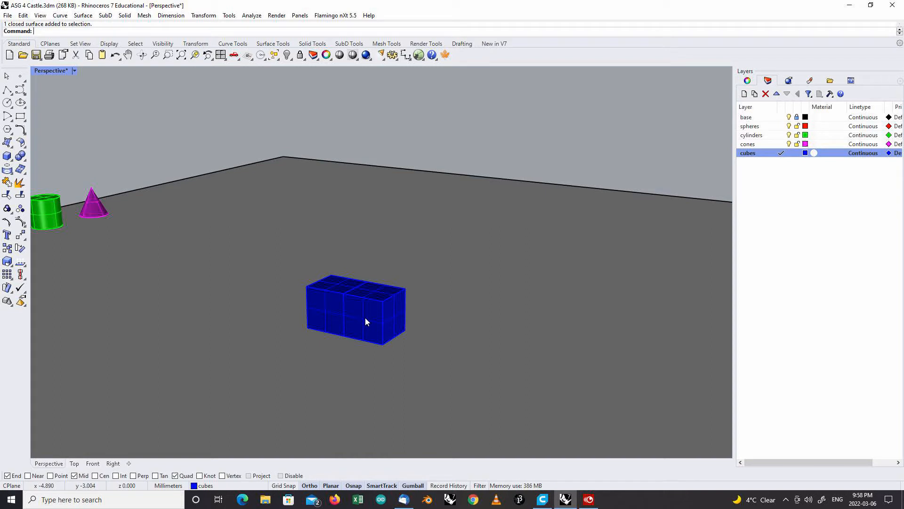
mouse_move(312, 438)
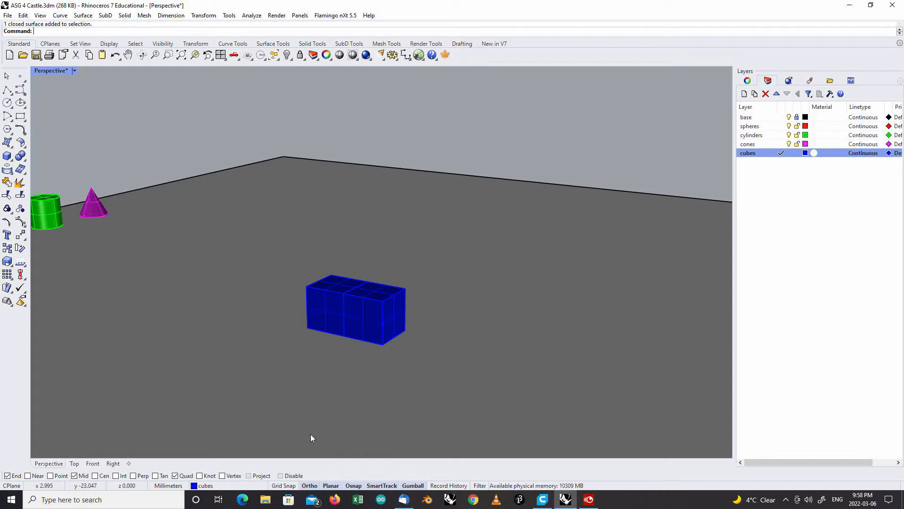
mouse_move(326, 469)
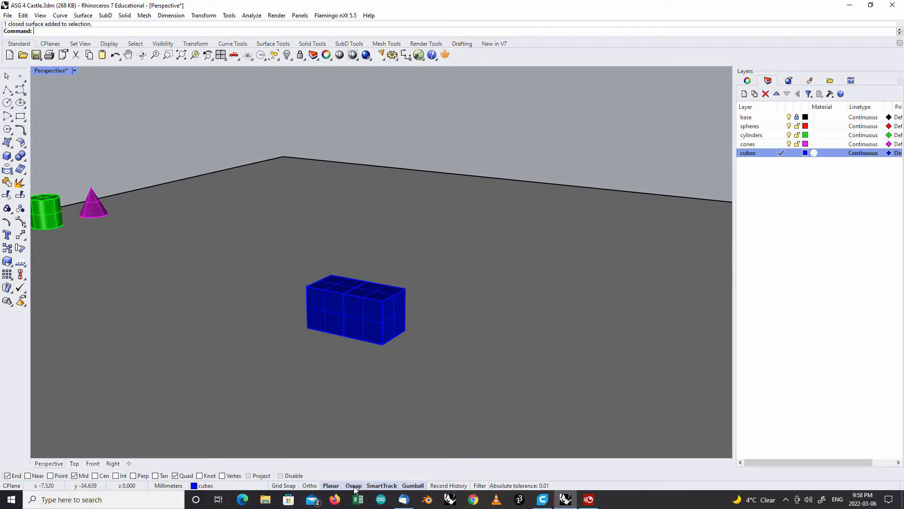
click(413, 485)
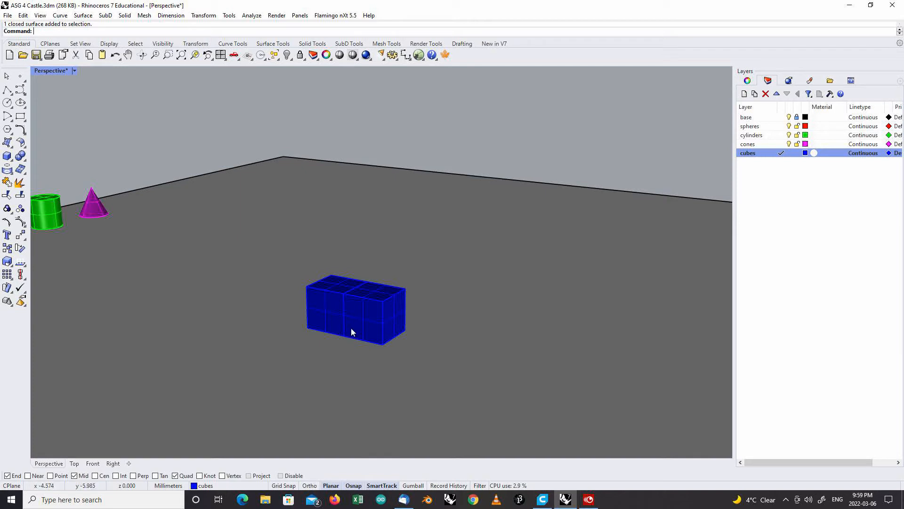
mouse_move(364, 317)
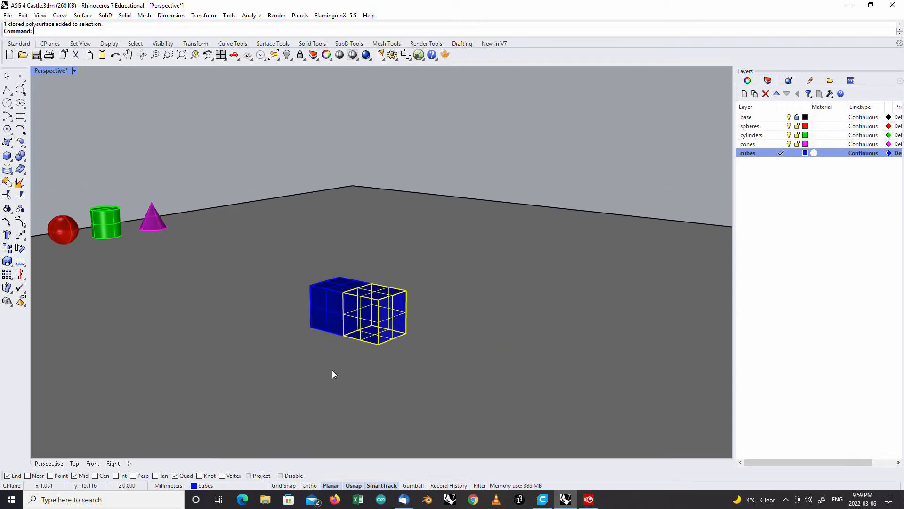
Step: Clear the selection and select the right group of cubes for copying
click(364, 325)
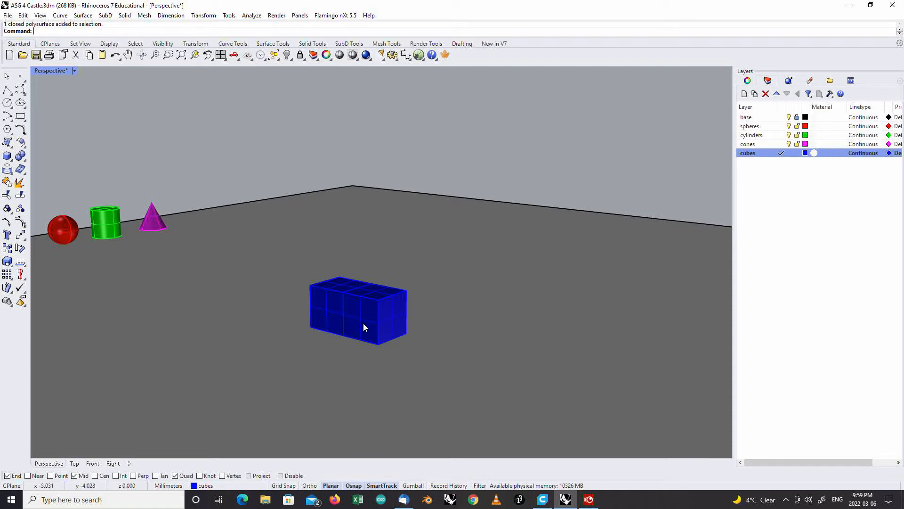
click(381, 312)
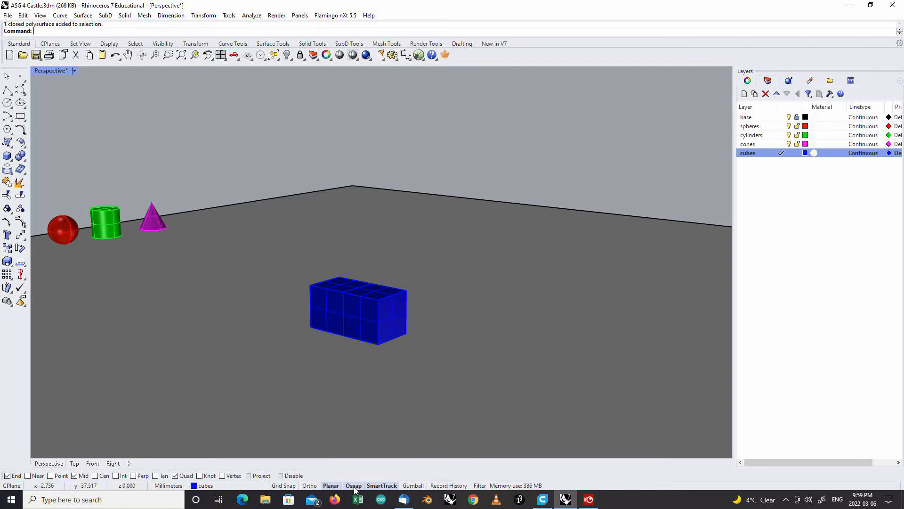
mouse_move(353, 477)
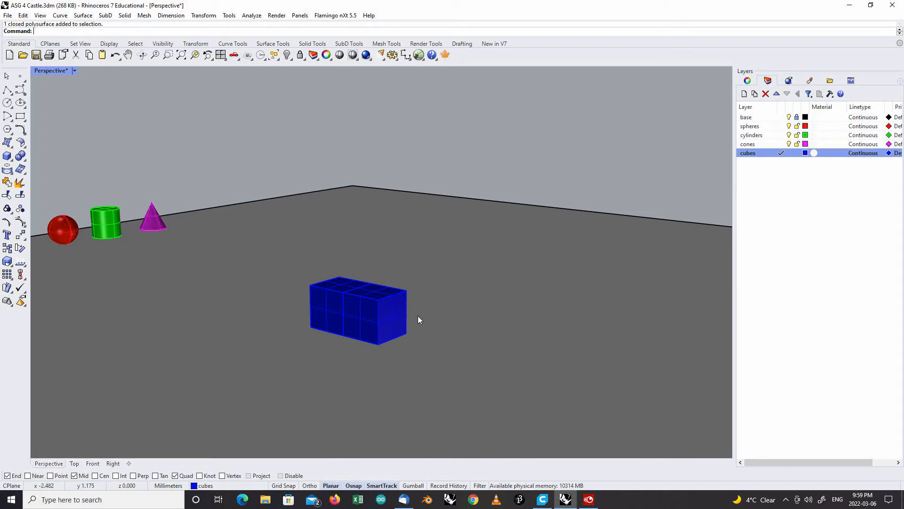
mouse_move(204, 16)
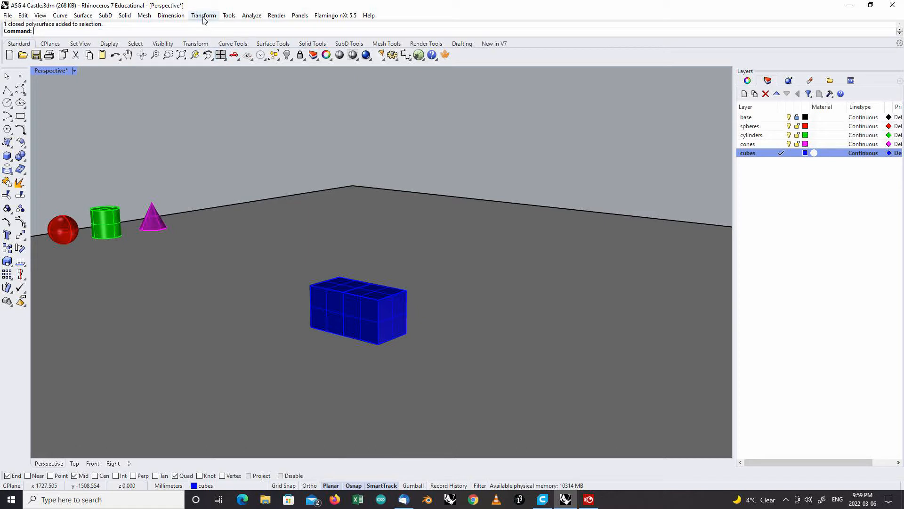
click(203, 15)
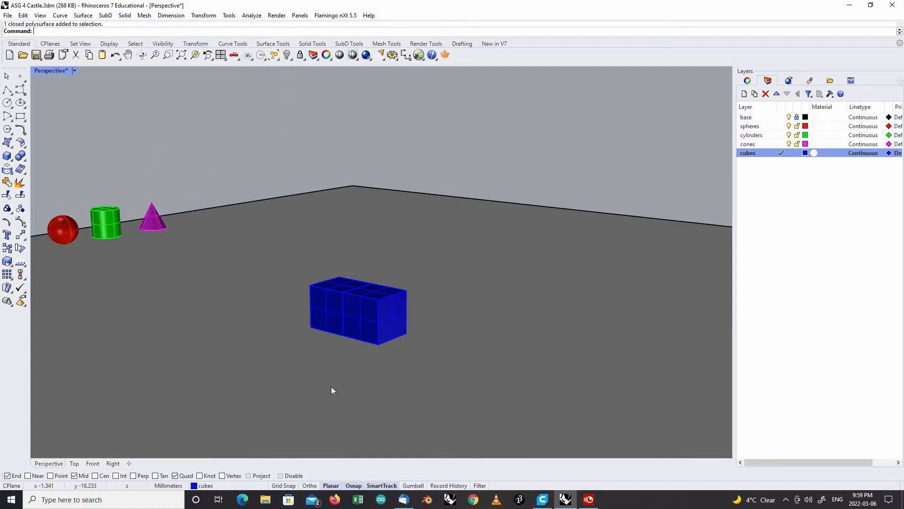
mouse_move(384, 386)
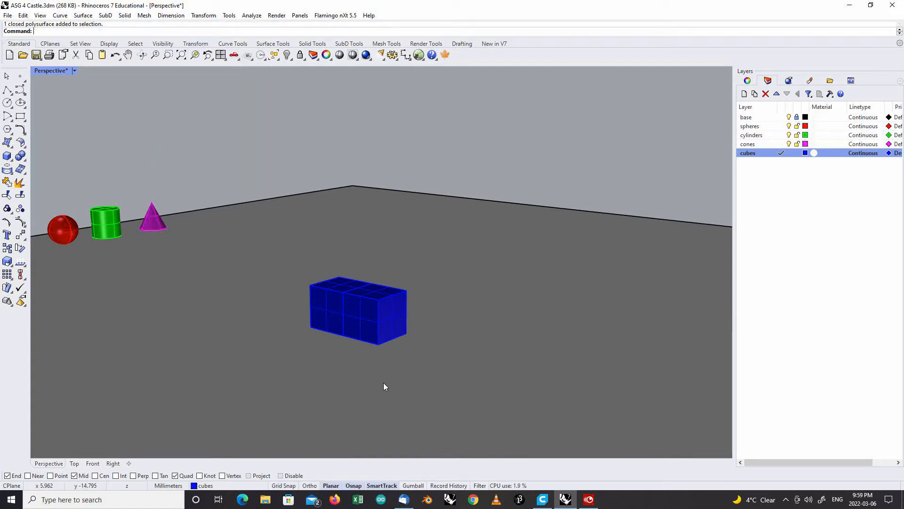
click(375, 311)
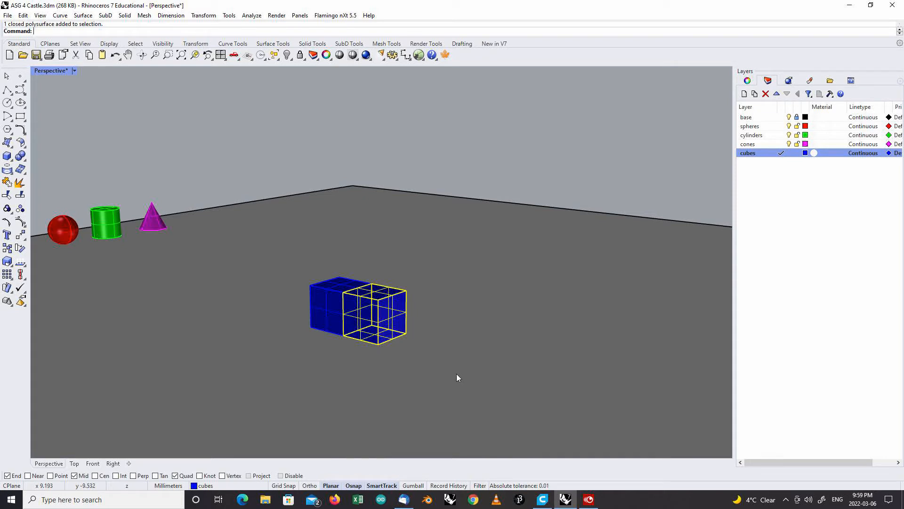
Step: Copy the cube group from the block's end corner, placing copies to lengthen the wall
click(203, 15)
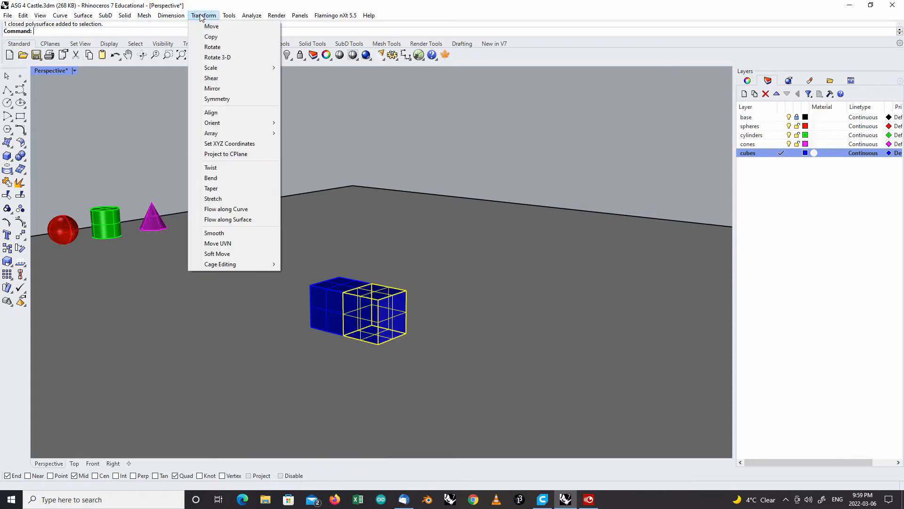
mouse_move(211, 36)
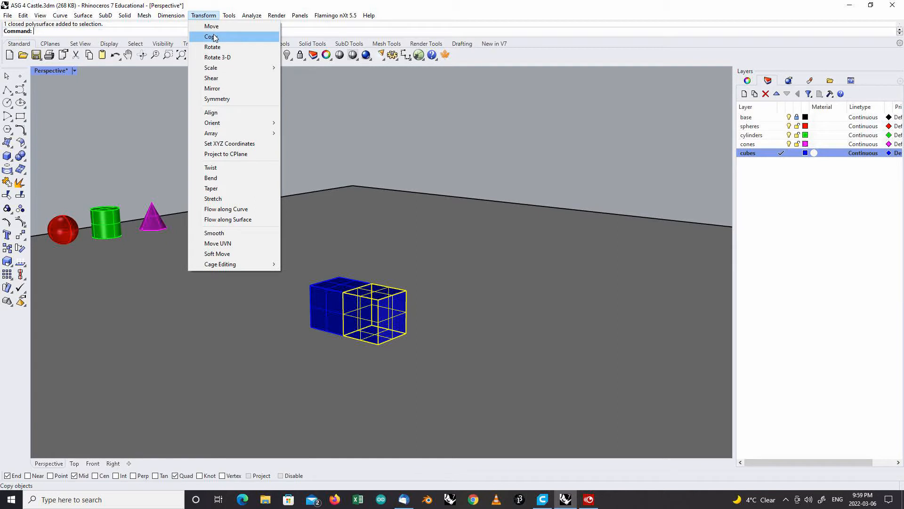
click(212, 36)
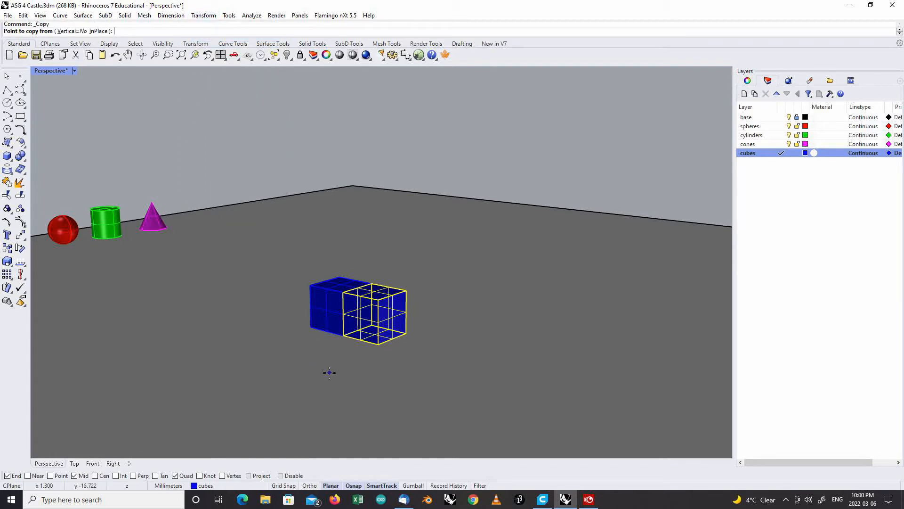
mouse_move(360, 368)
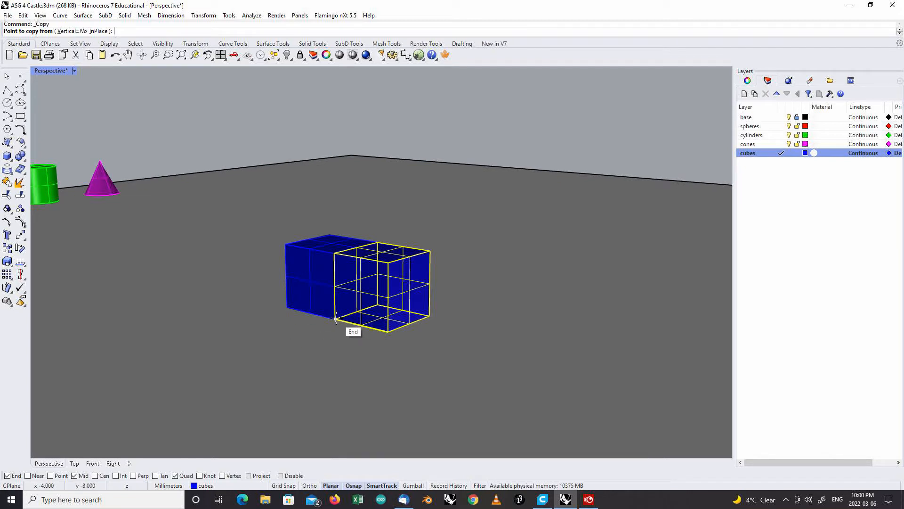
click(335, 318)
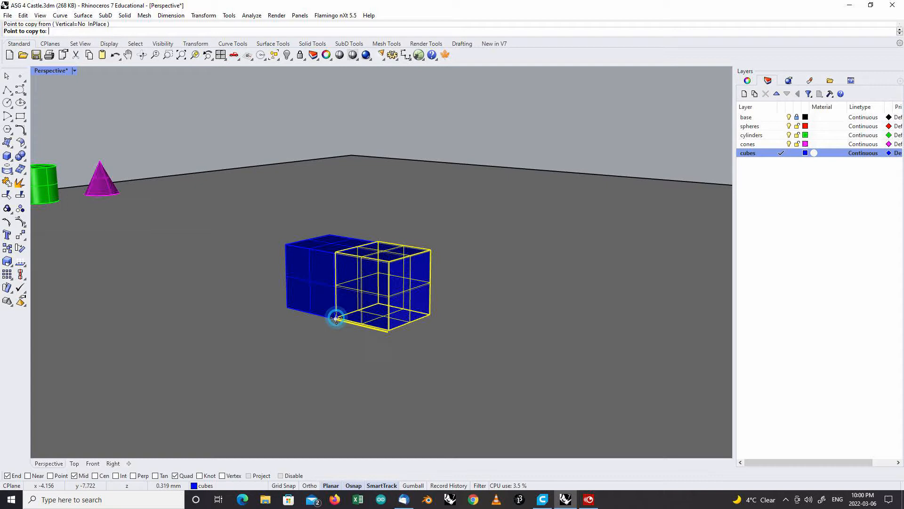
click(425, 381)
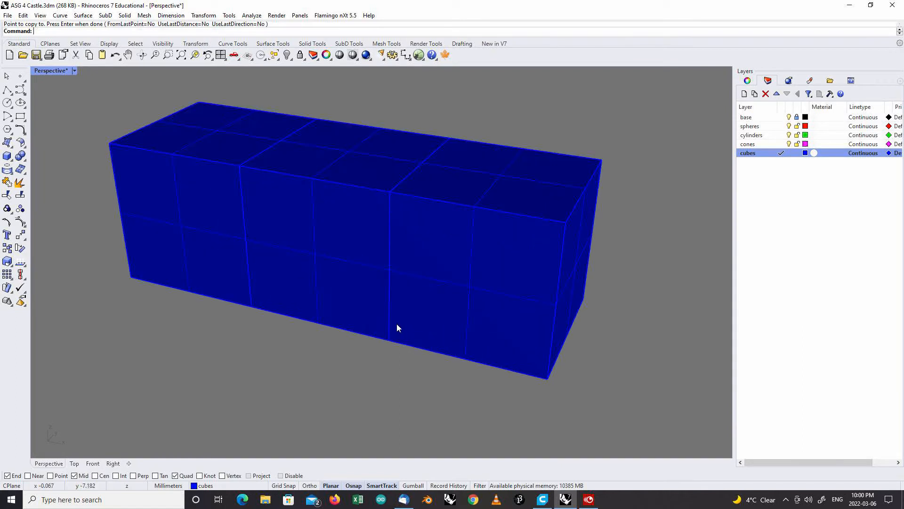
mouse_move(388, 345)
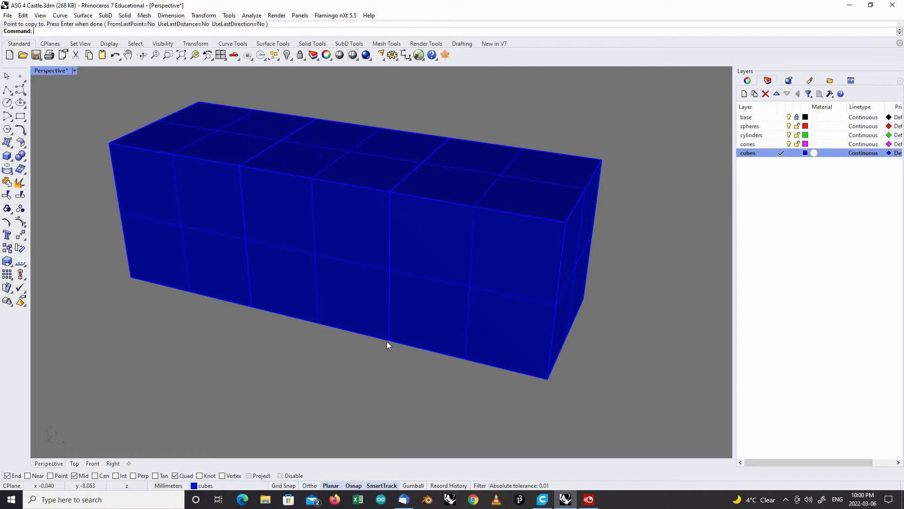
Step: Copy the cube repeatedly onto the row's end points, stretching it into one long wall
scroll(down, 3)
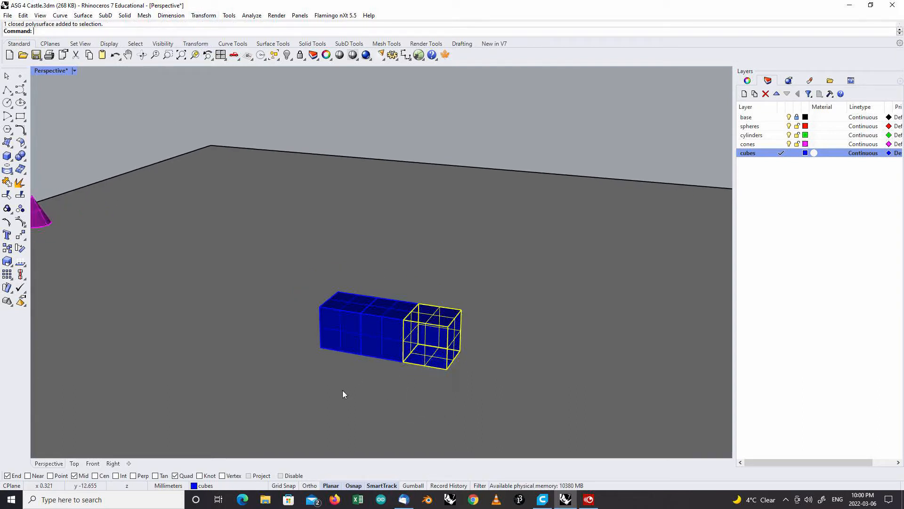
click(203, 15)
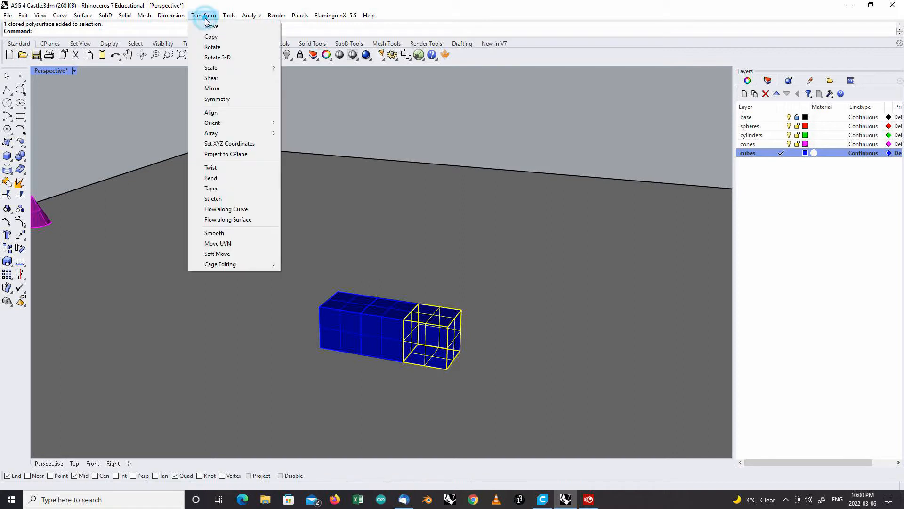
click(211, 37)
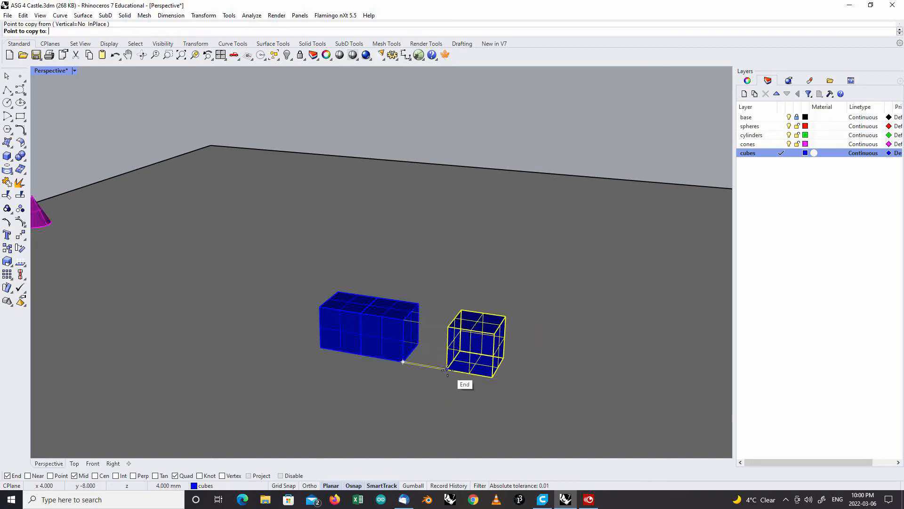
click(447, 369)
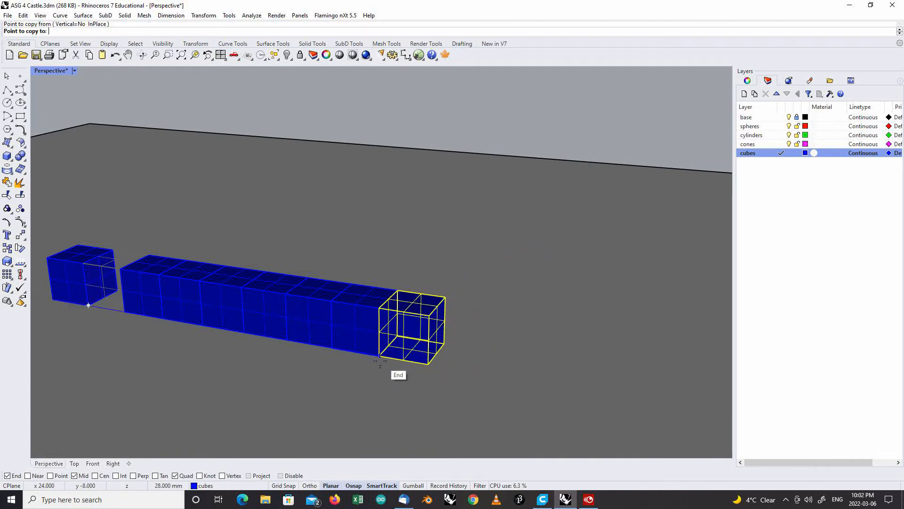
click(430, 366)
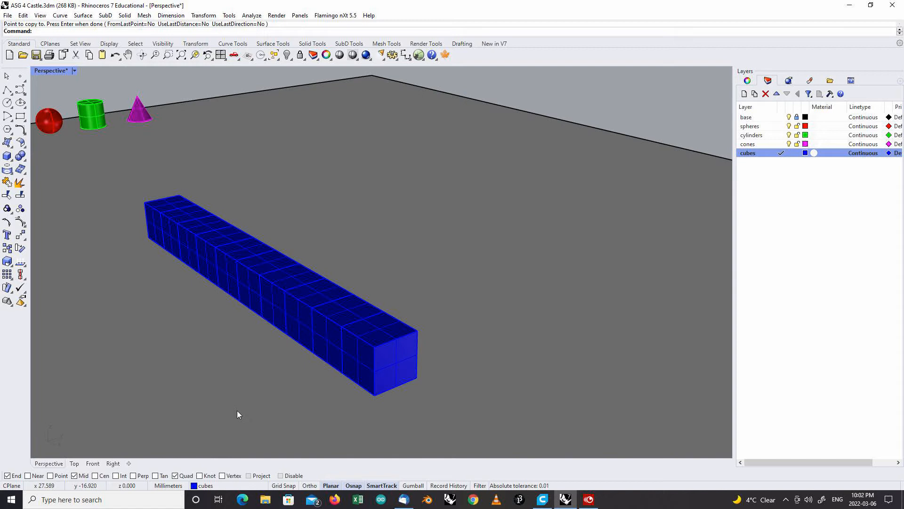
mouse_move(248, 410)
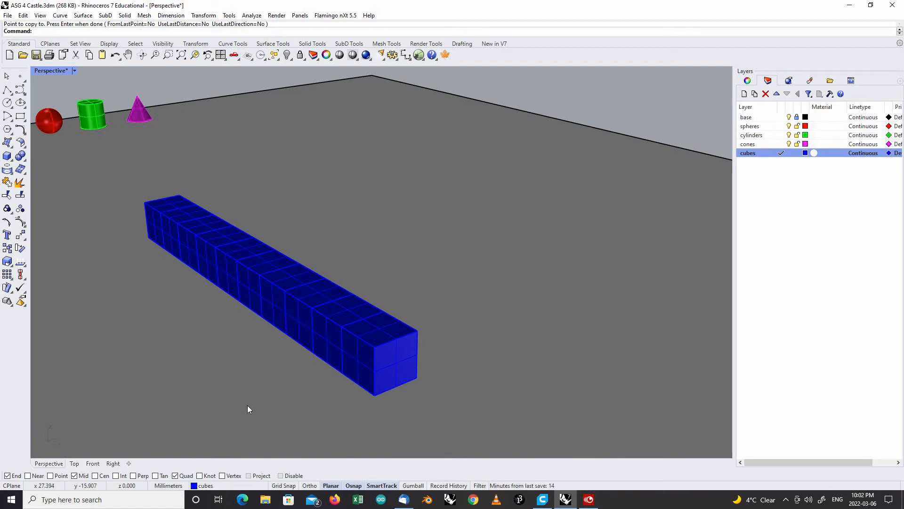
mouse_move(201, 351)
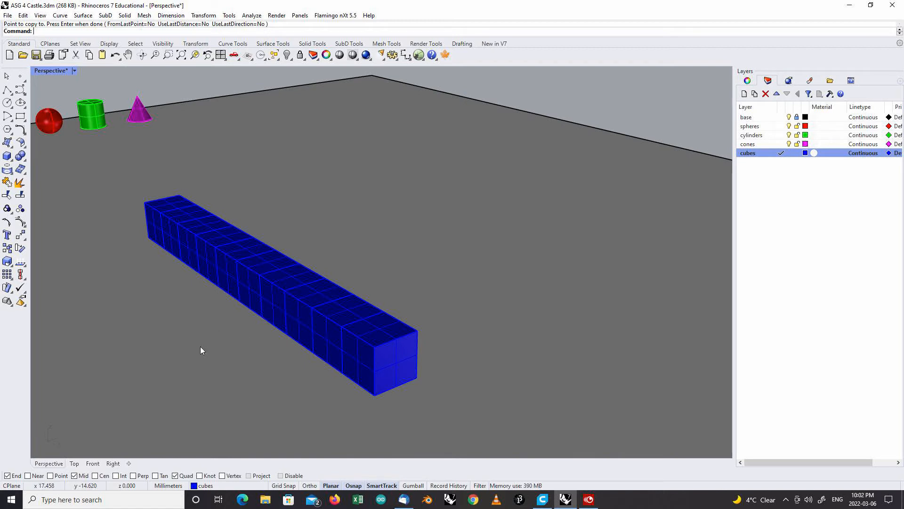
mouse_move(155, 193)
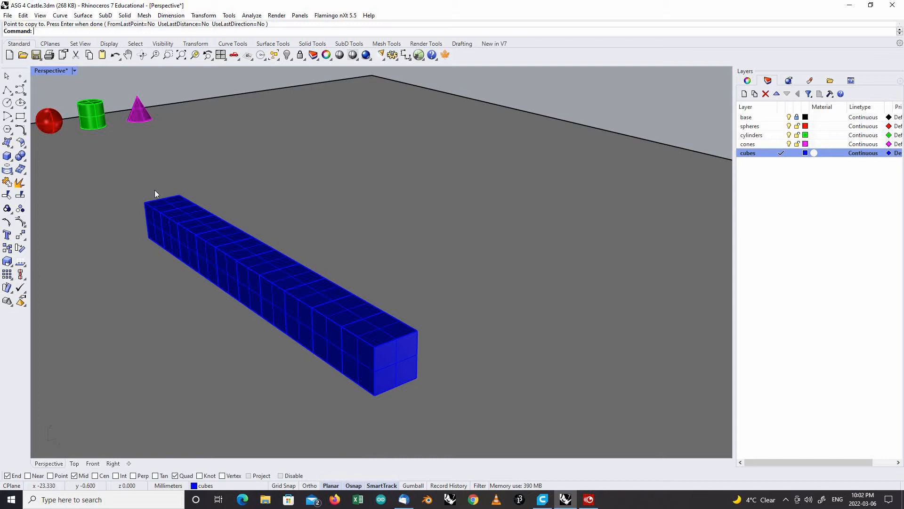
mouse_move(364, 242)
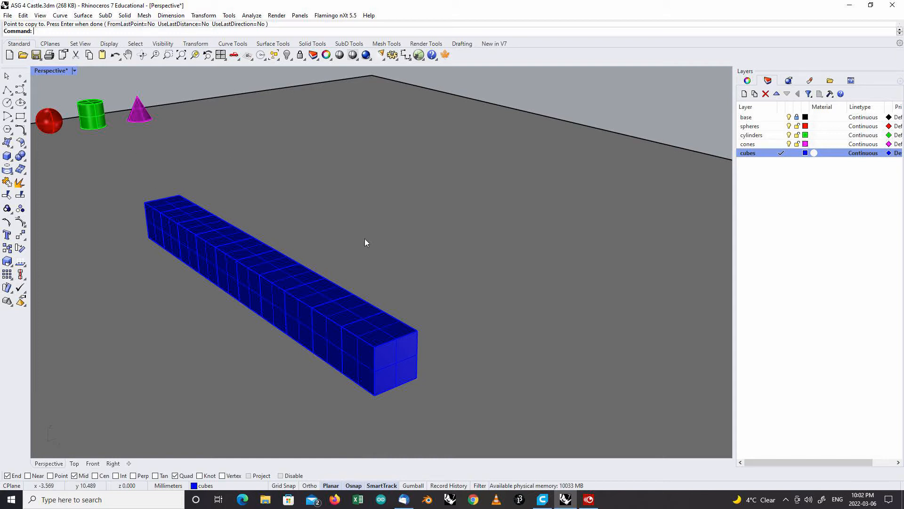
mouse_move(461, 159)
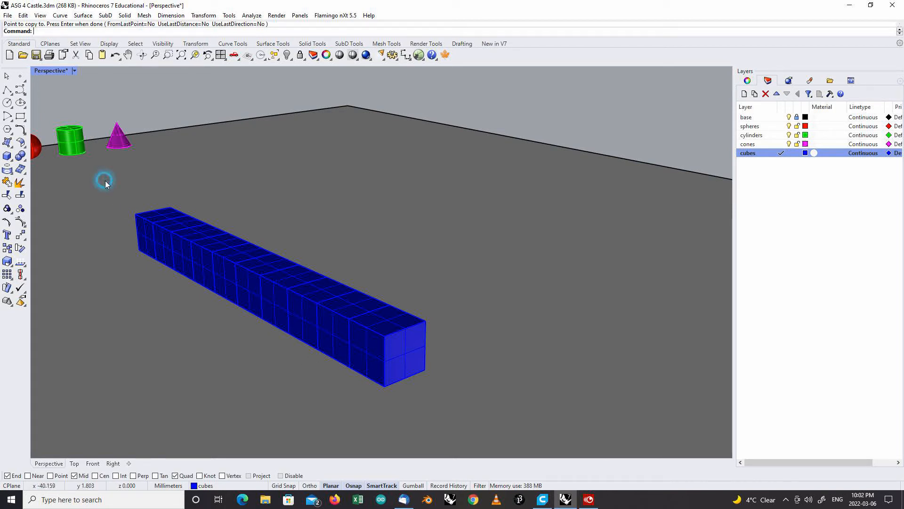
Step: Window-select the whole cube row and copy it upward into a tall square wall
drag(104, 181, 450, 413)
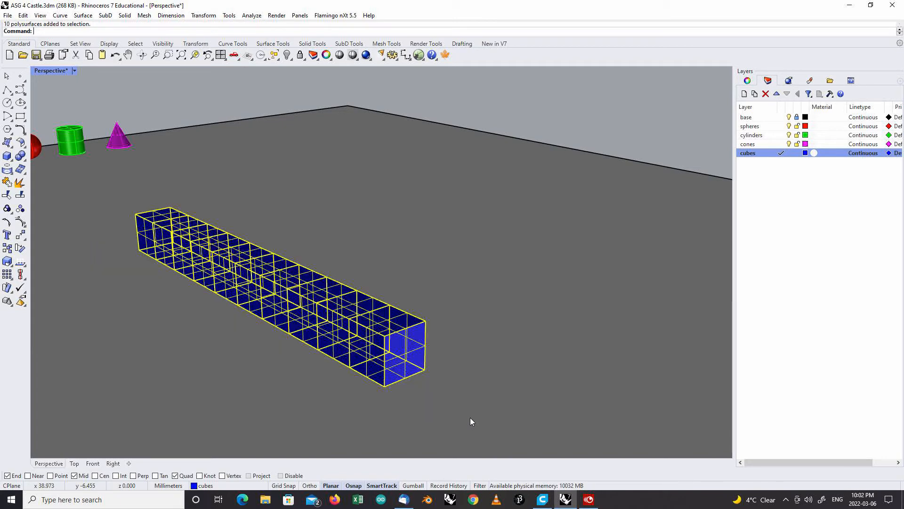
mouse_move(435, 425)
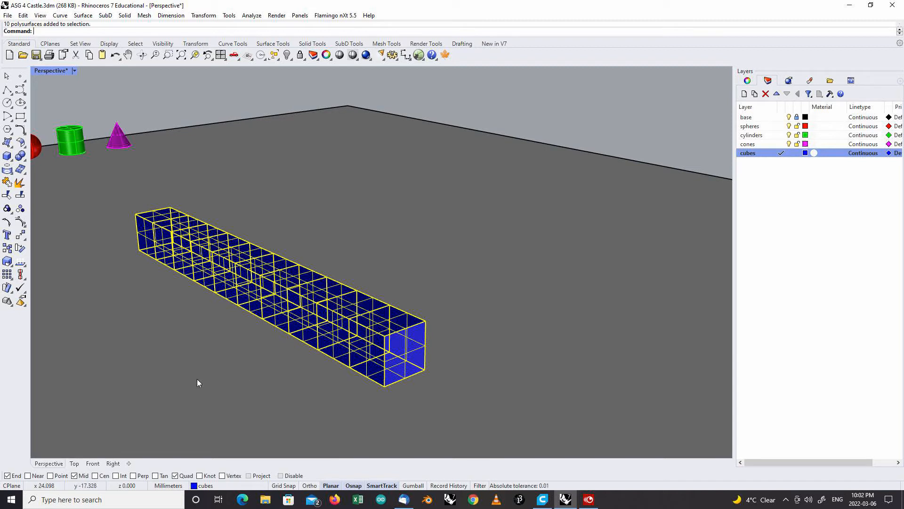
click(203, 15)
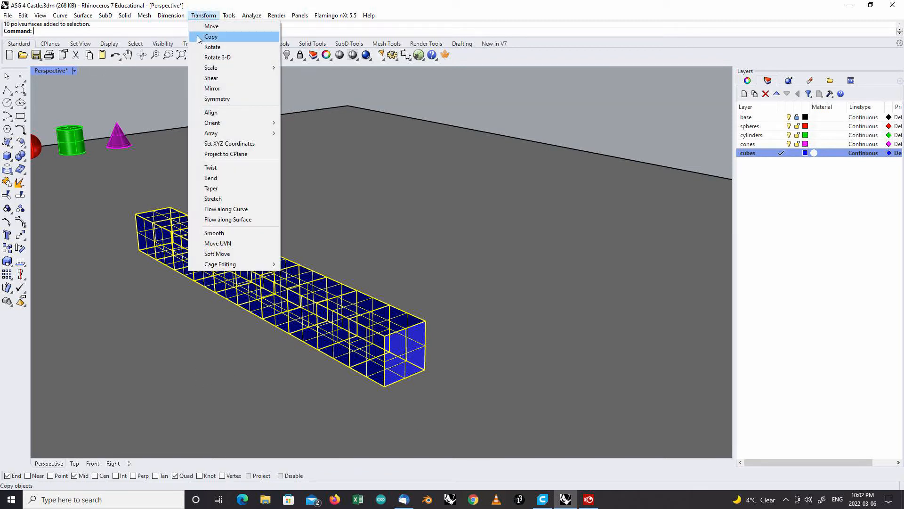
click(210, 37)
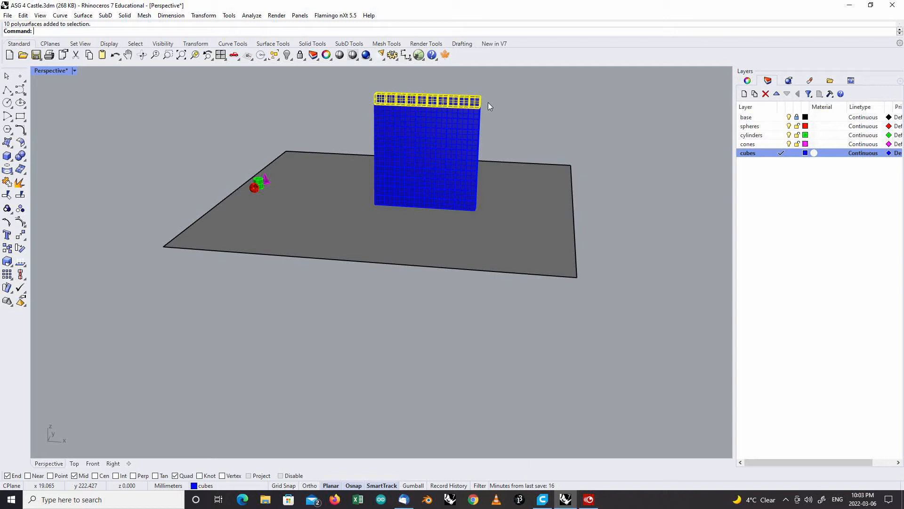
Step: Delete the extra top row, leaving a 100-cube square wall, and select the wall
key(Delete)
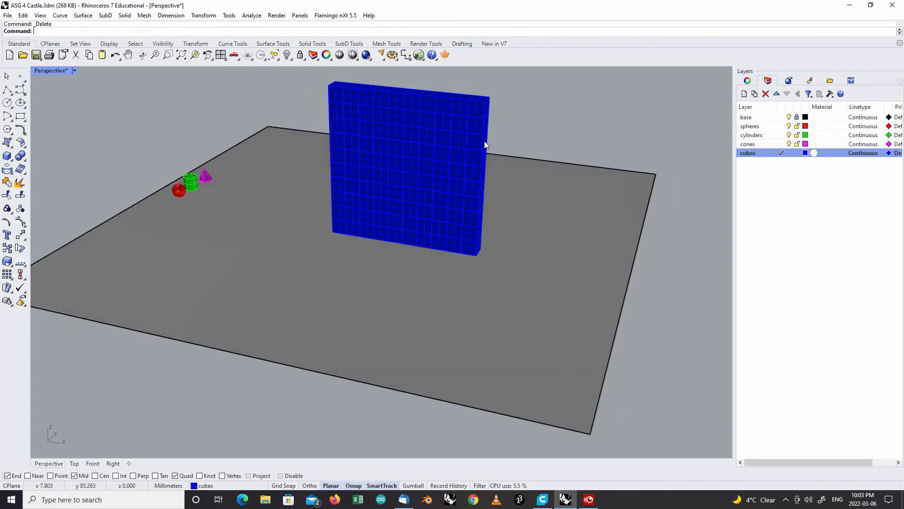
mouse_move(523, 201)
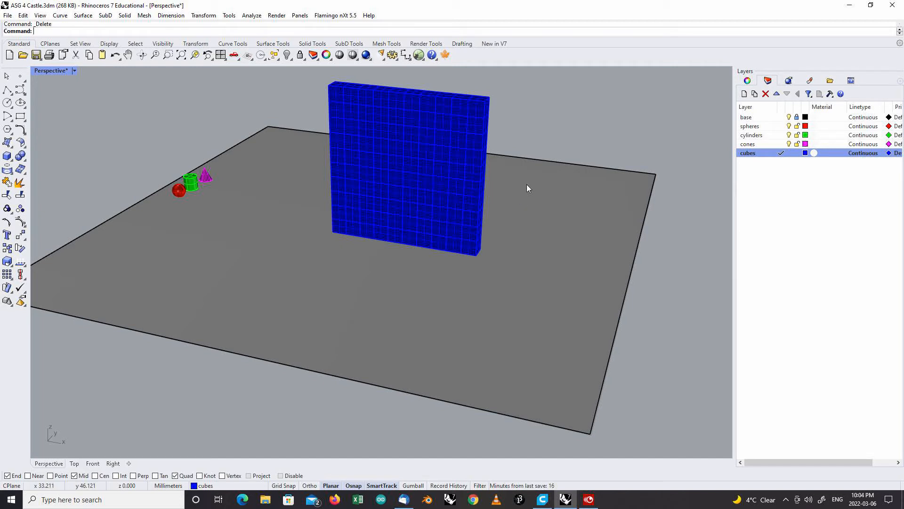
mouse_move(519, 199)
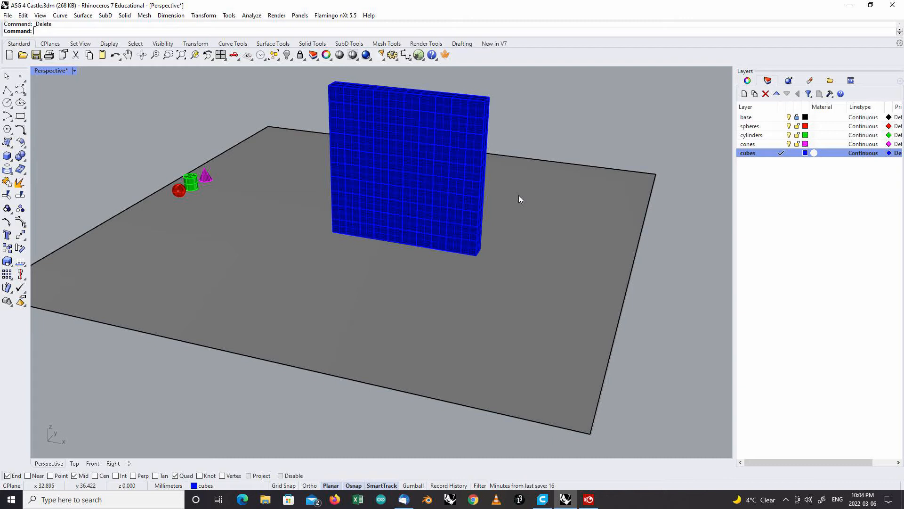
mouse_move(337, 192)
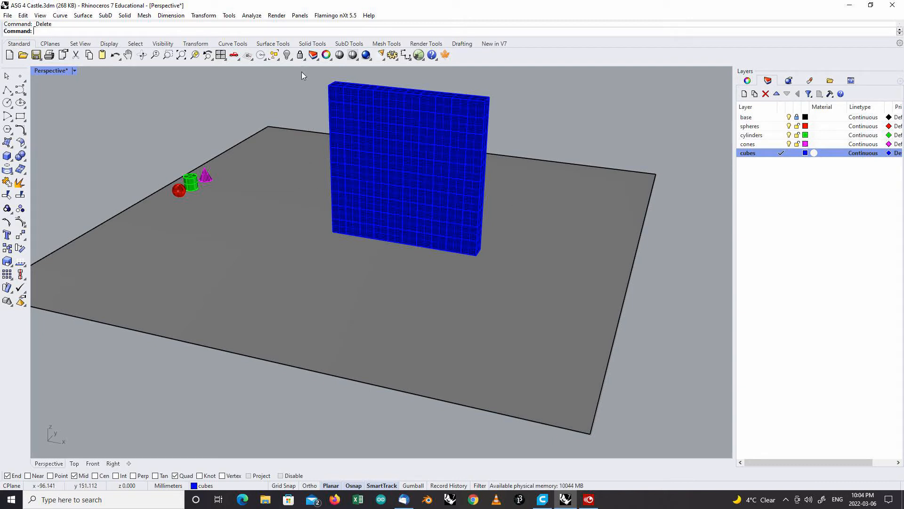
click(404, 168)
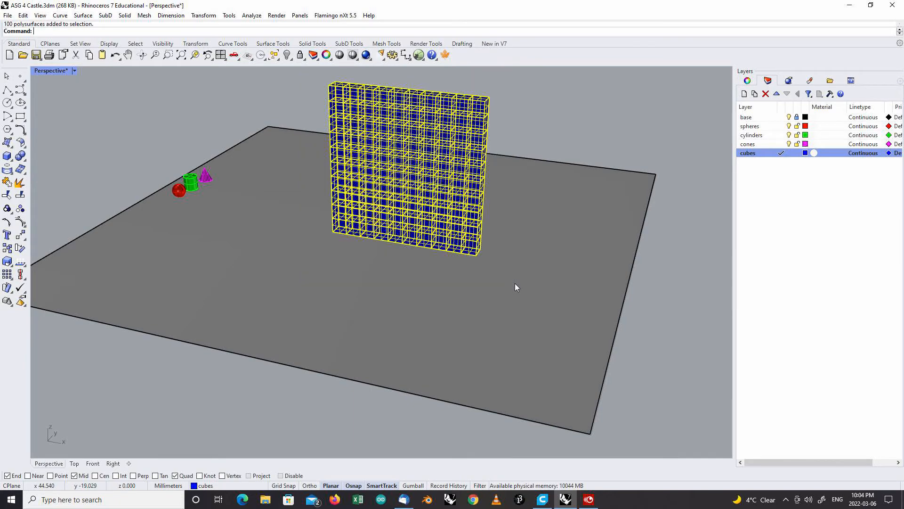
Step: Select the whole wall and copy it to stand parallel as the opposite castle wall
drag(517, 288, 340, 231)
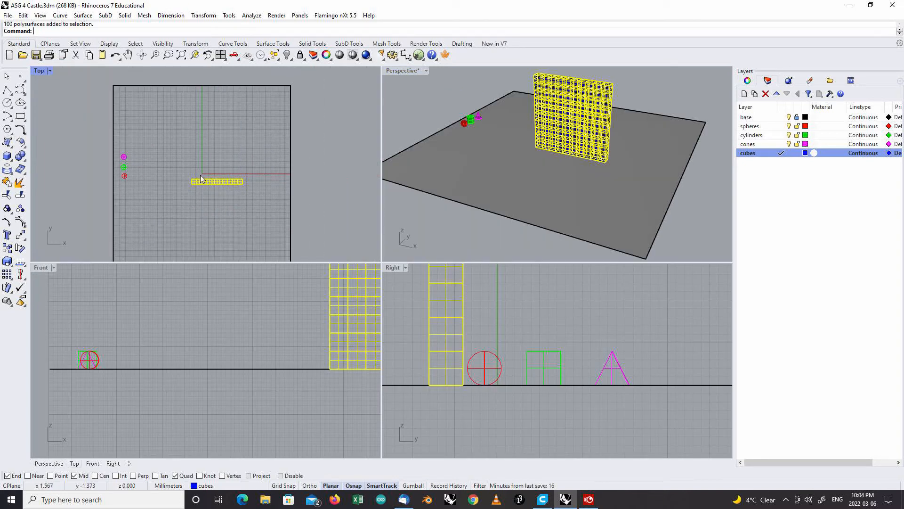
click(203, 15)
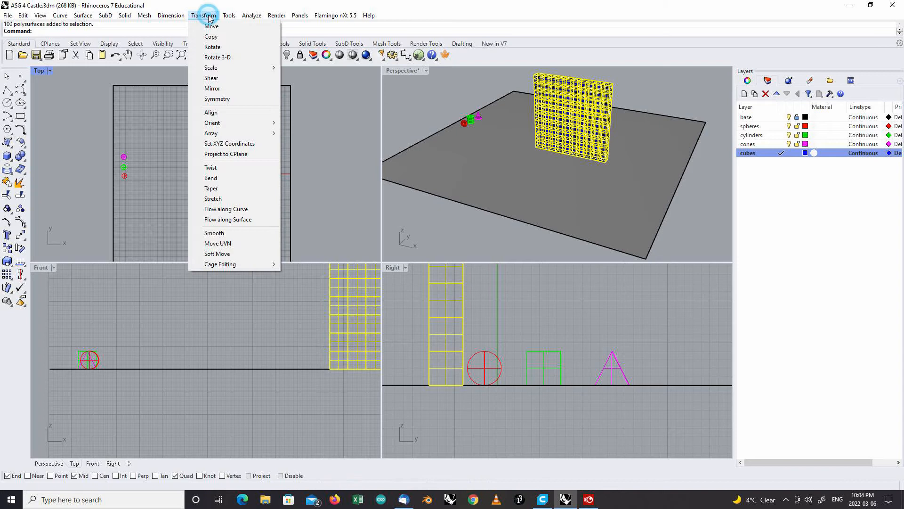
click(211, 36)
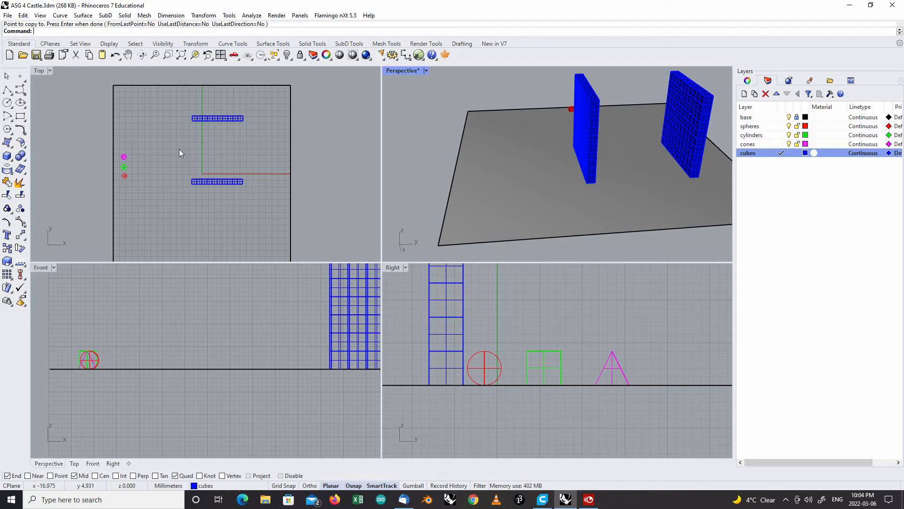
mouse_move(277, 194)
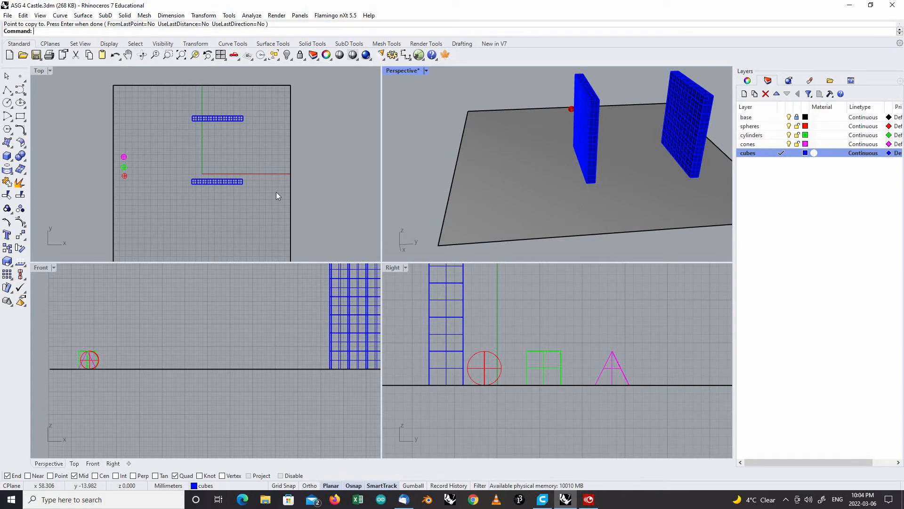
mouse_move(253, 175)
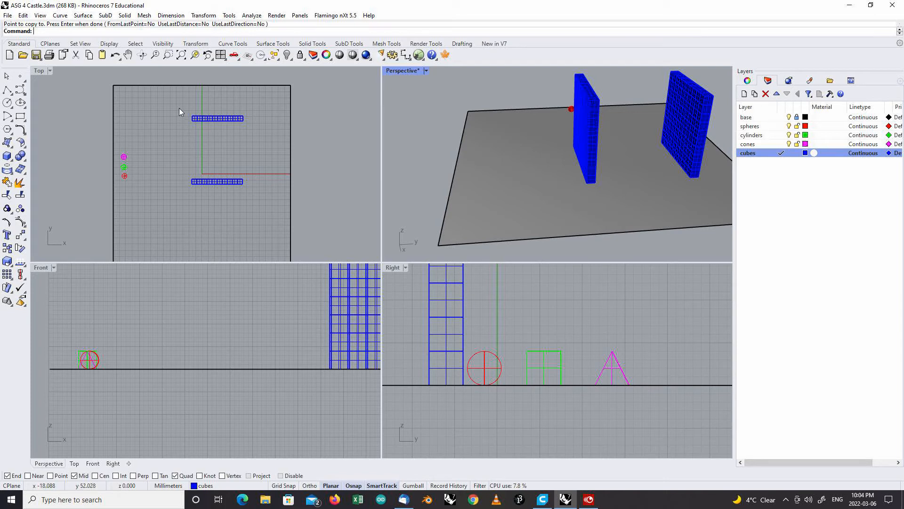
mouse_move(185, 170)
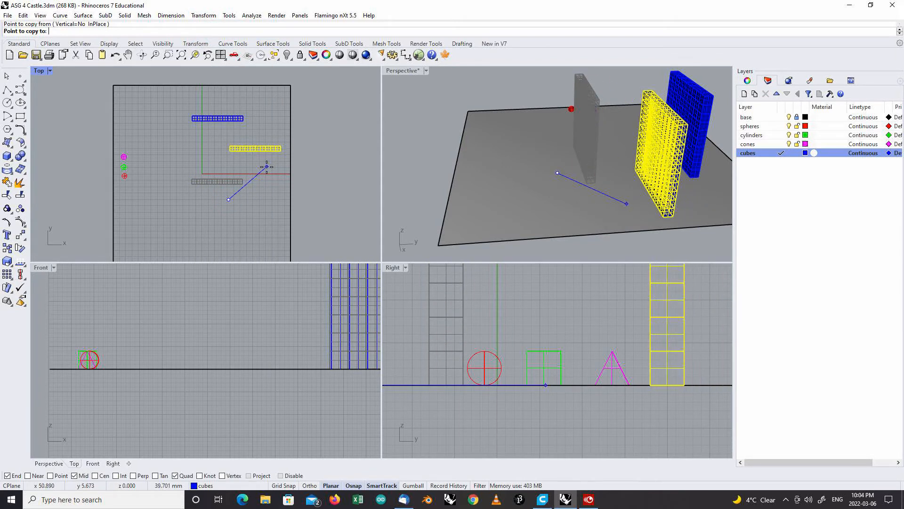
Step: Place a third wall copy between the two parallel walls and maximize the Top view
click(266, 166)
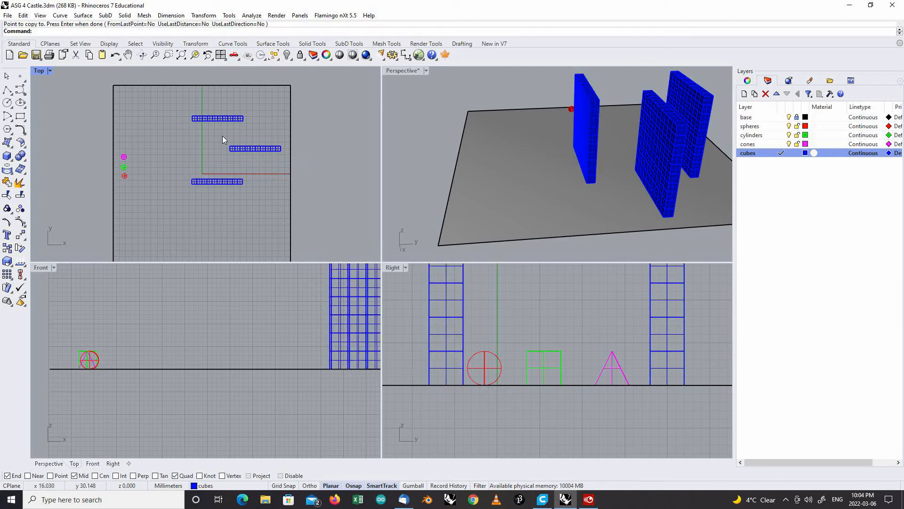
click(255, 148)
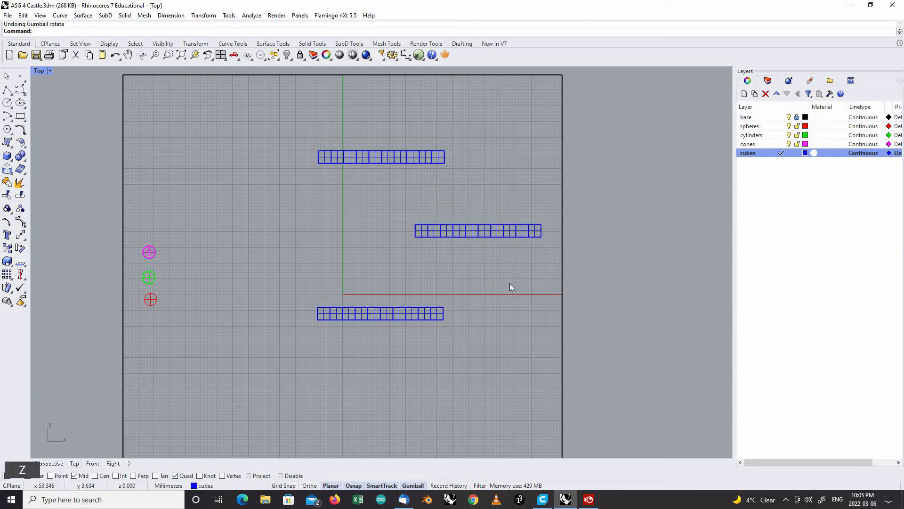
Step: Rotate the middle wall 90 degrees with the Gumball so it runs crosswise
click(478, 230)
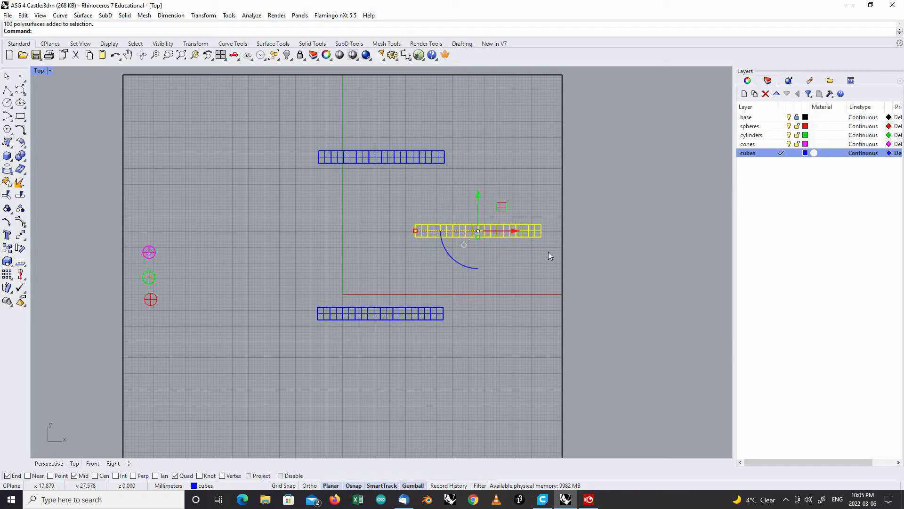
mouse_move(451, 298)
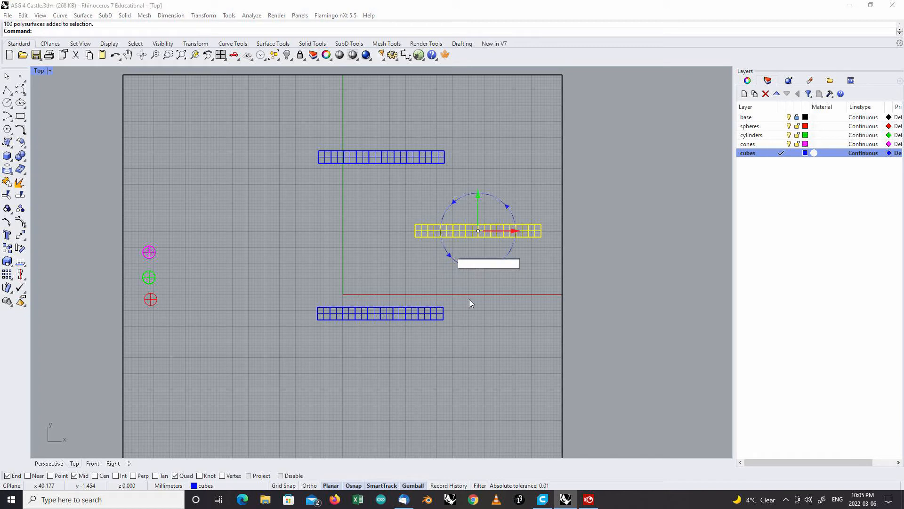
text(90)
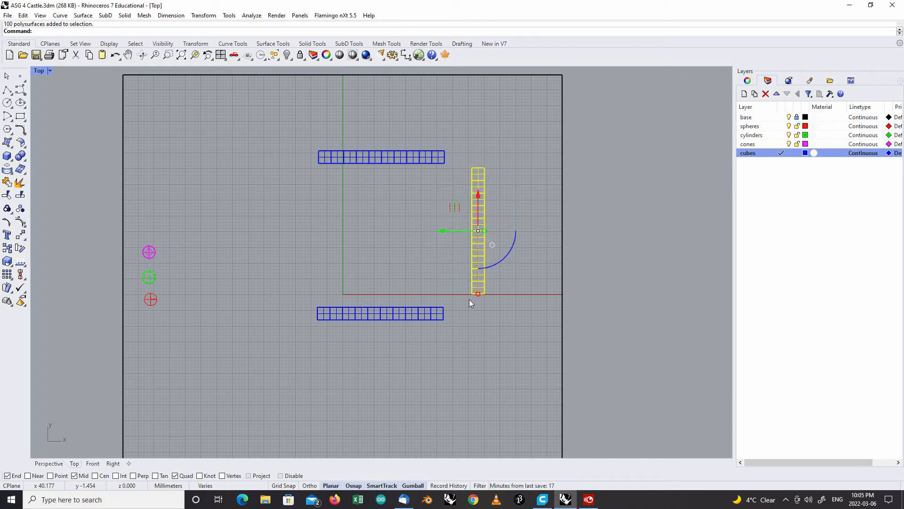
mouse_move(451, 307)
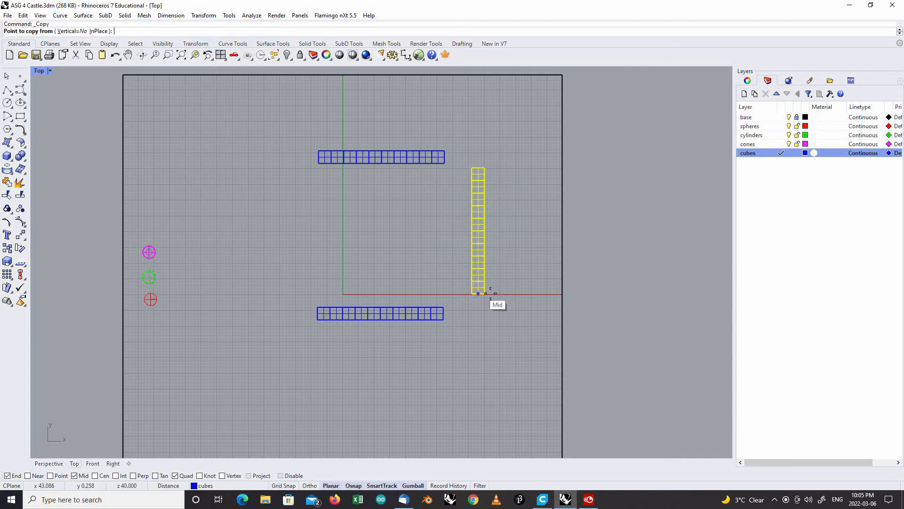
Step: Copy the crosswise wall from its midpoint to close the fourth side of the enclosure
click(479, 293)
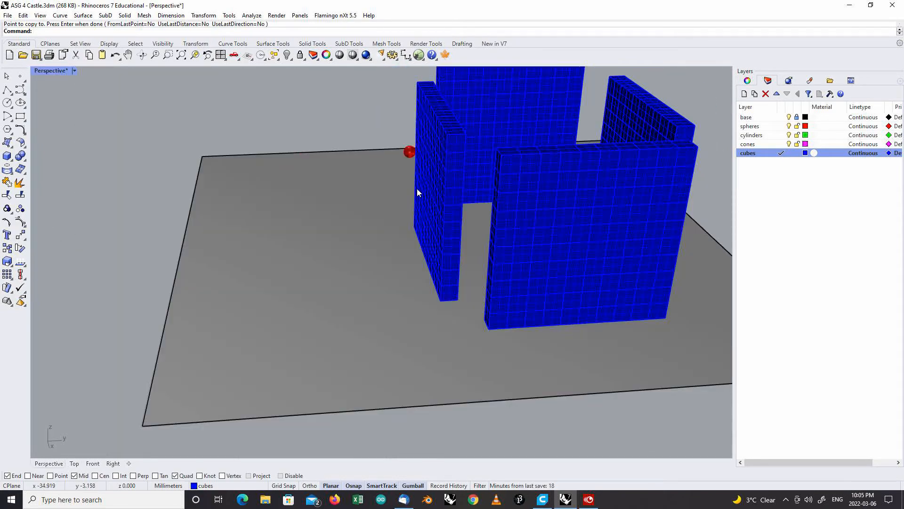
drag(419, 194, 557, 208)
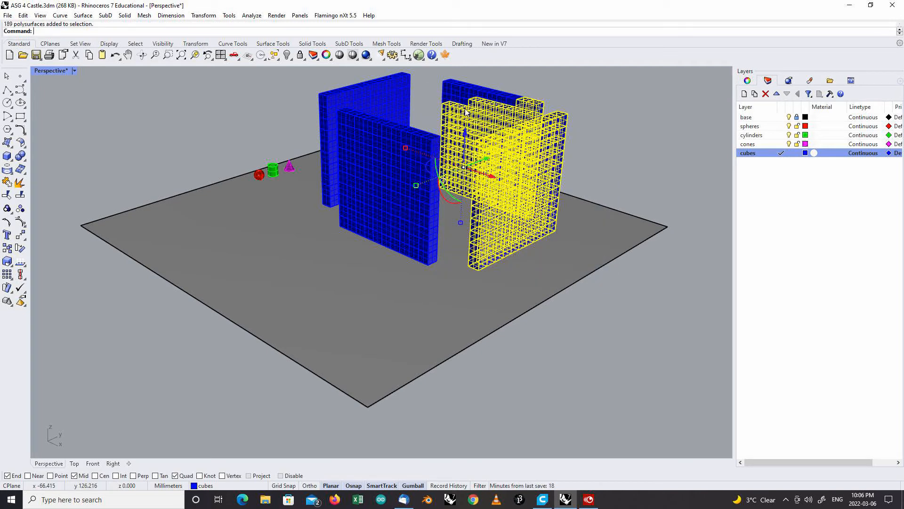
Step: Copy a wall and snap it to the corner ends so it meets its neighbour flush
click(388, 195)
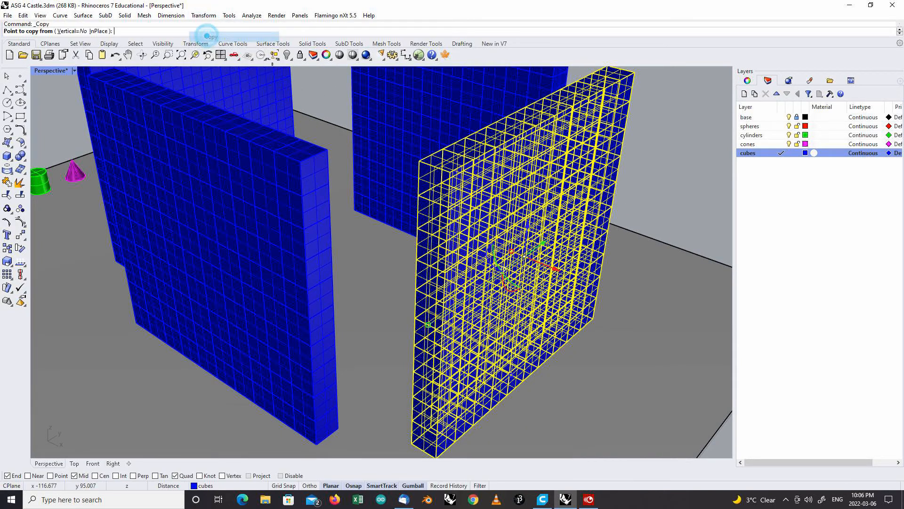
click(203, 15)
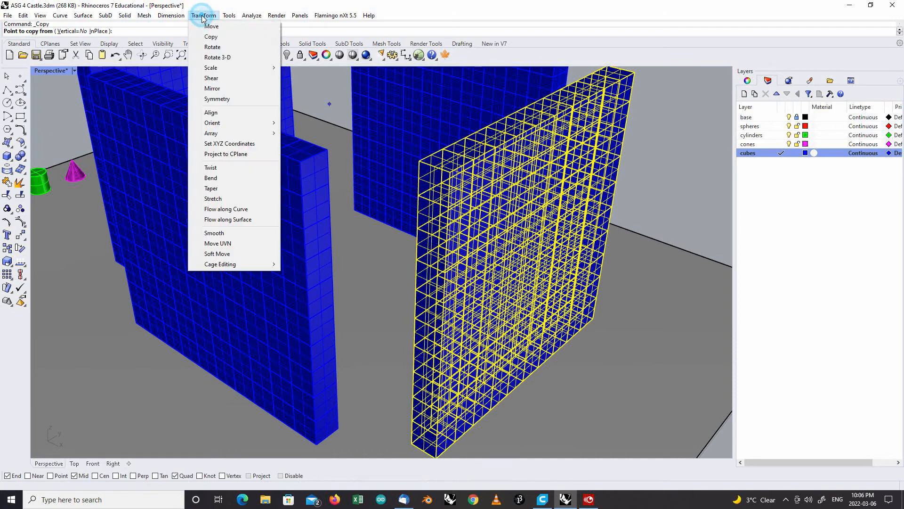
click(211, 26)
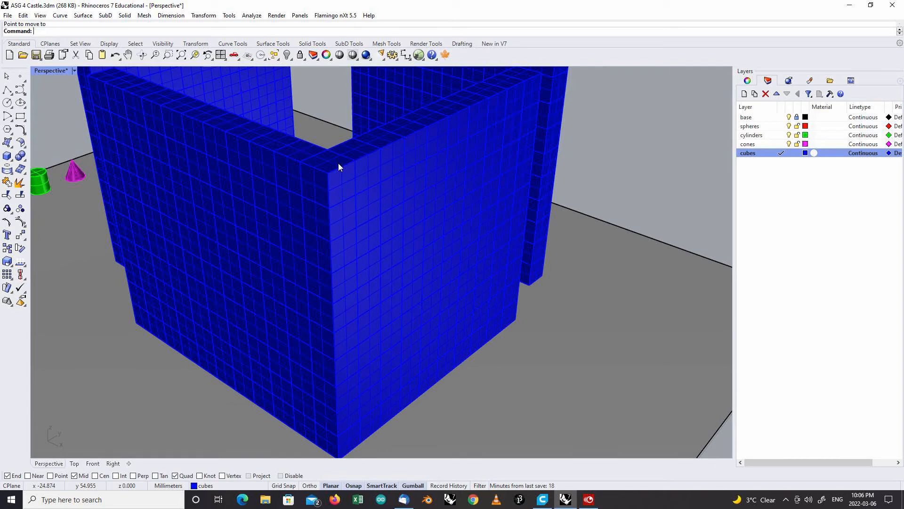
mouse_move(332, 164)
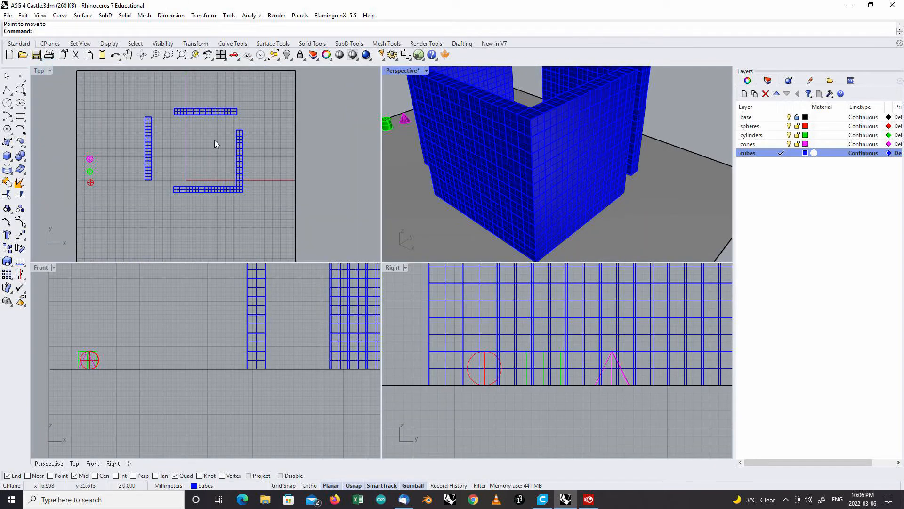
Step: Select the separate left wall and Copy/Move it to close the rectangular enclosure
click(205, 111)
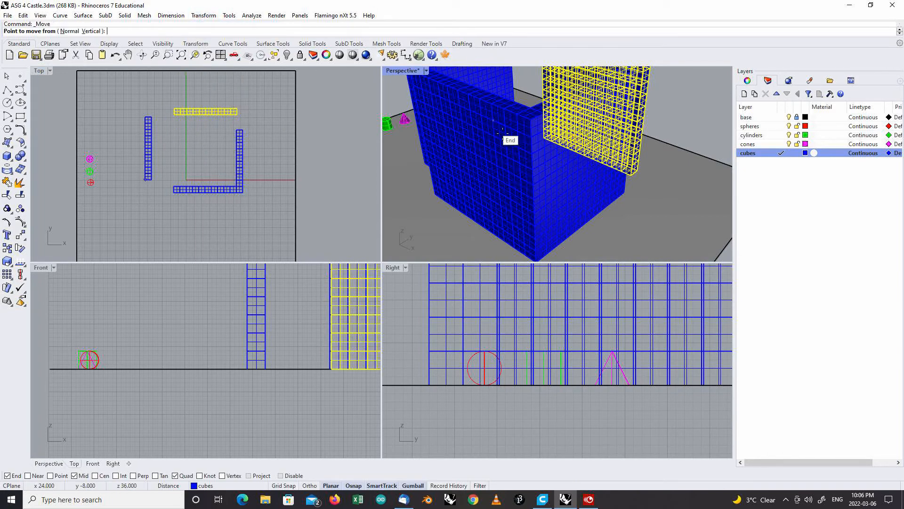
mouse_move(587, 226)
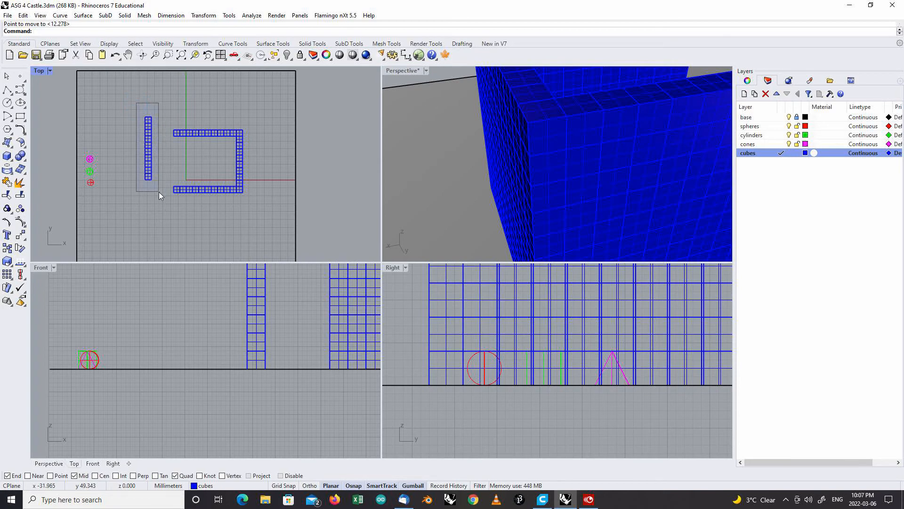
click(147, 148)
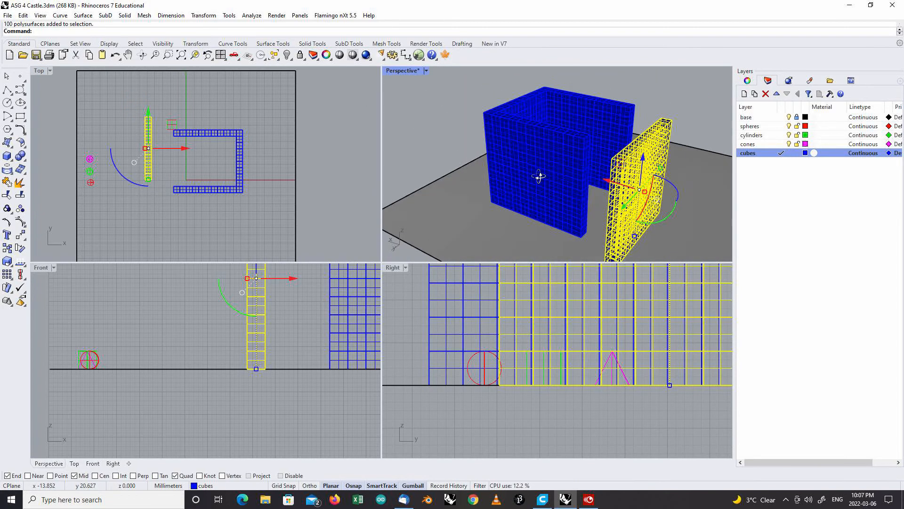
click(203, 15)
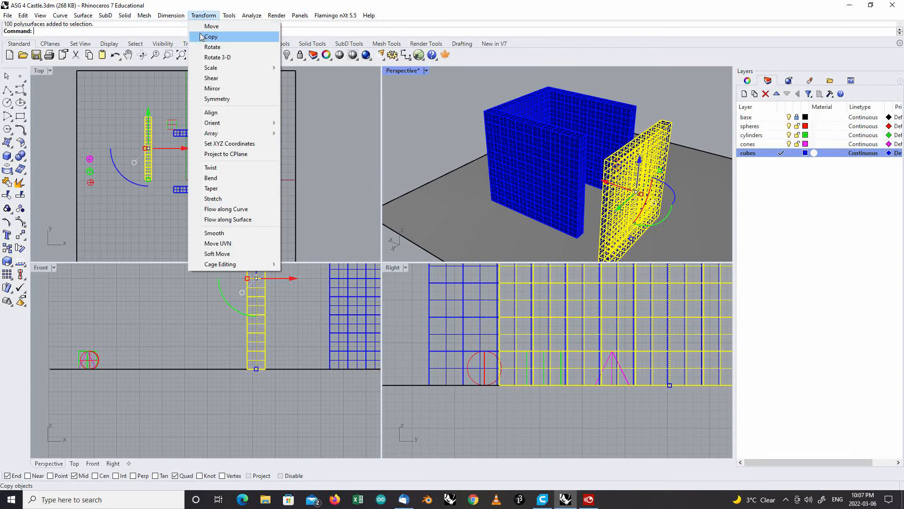
click(211, 26)
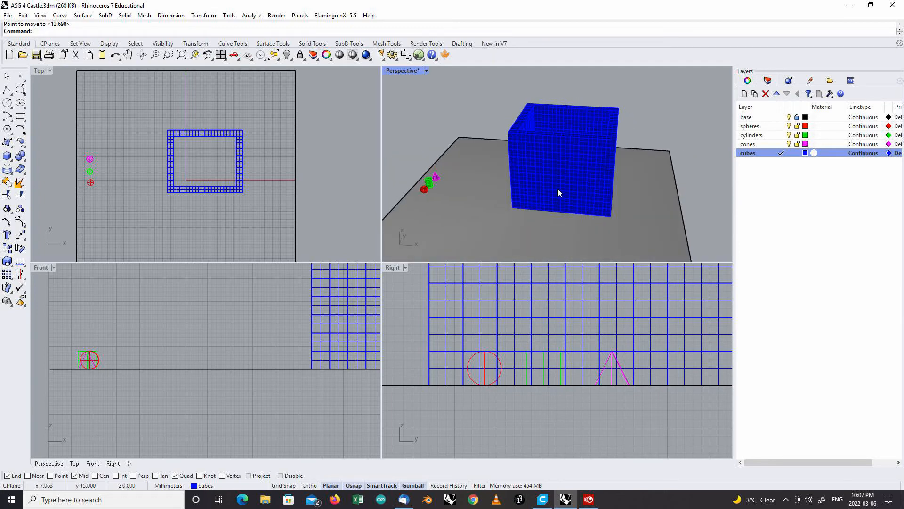
Step: In maximized Perspective, delete doorway and alternating top blocks to cut the door and battlements
double_click(402, 70)
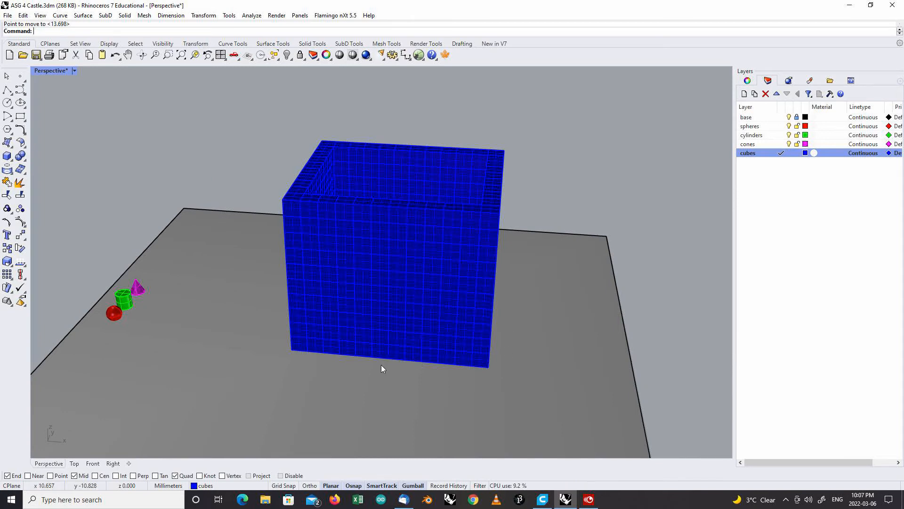
mouse_move(370, 353)
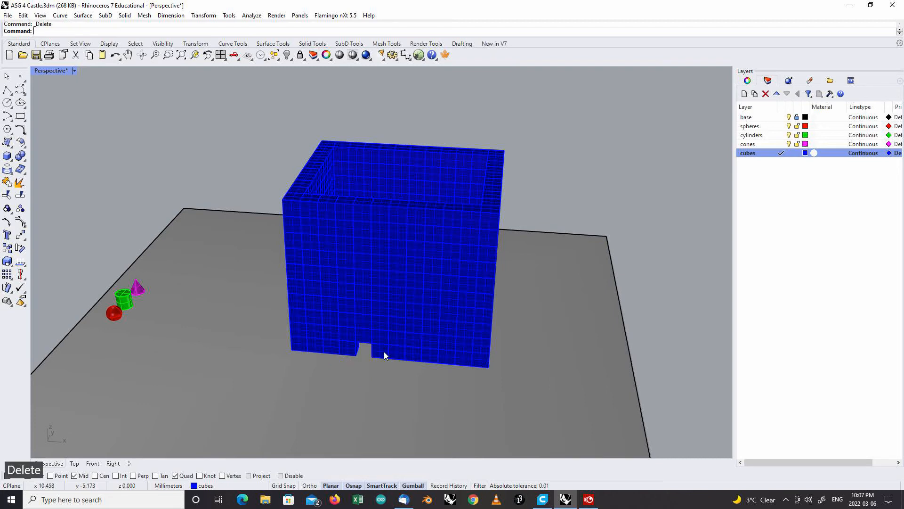
click(381, 334)
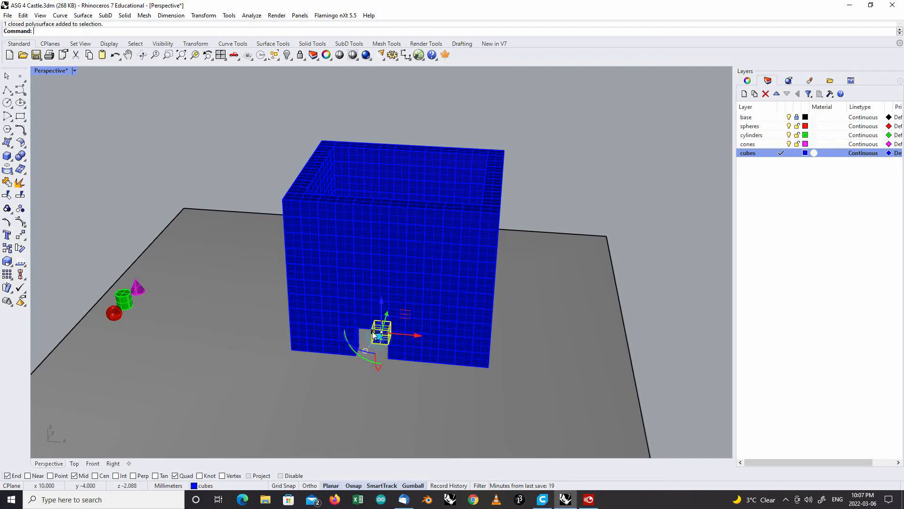
key(Delete)
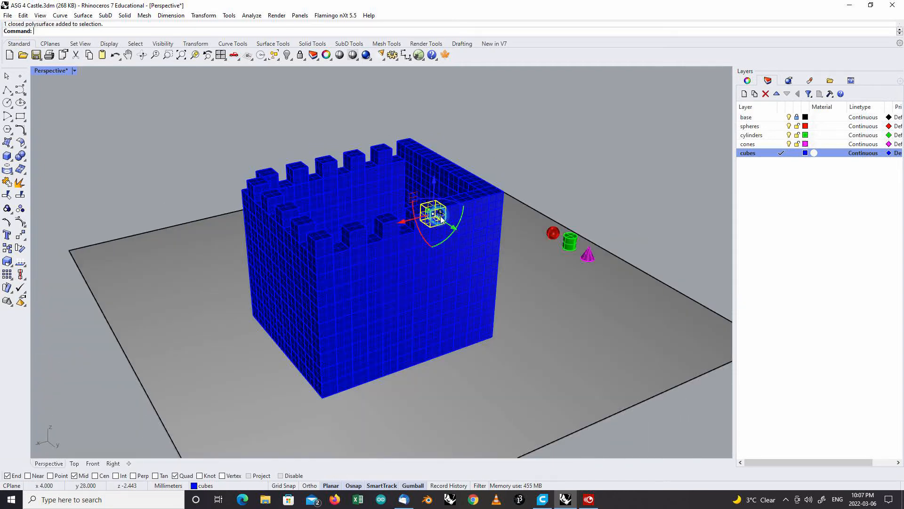
drag(435, 210, 490, 196)
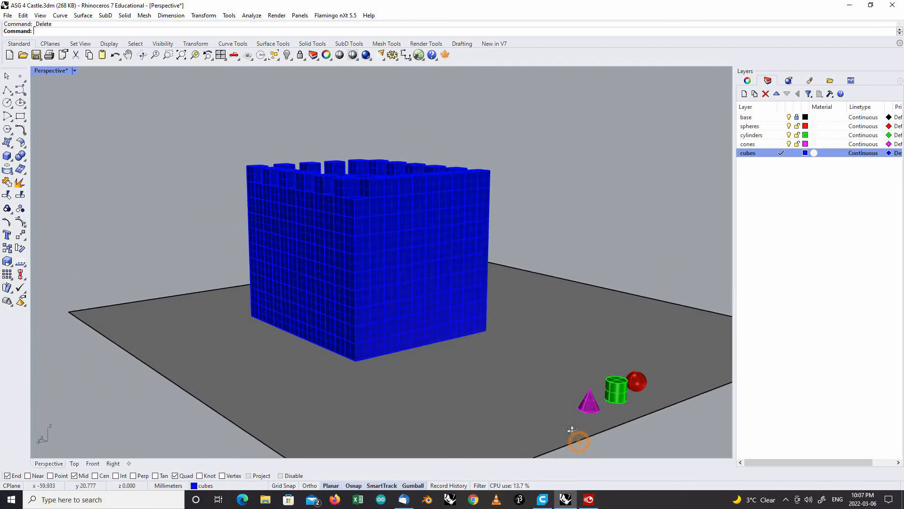
drag(579, 441, 578, 416)
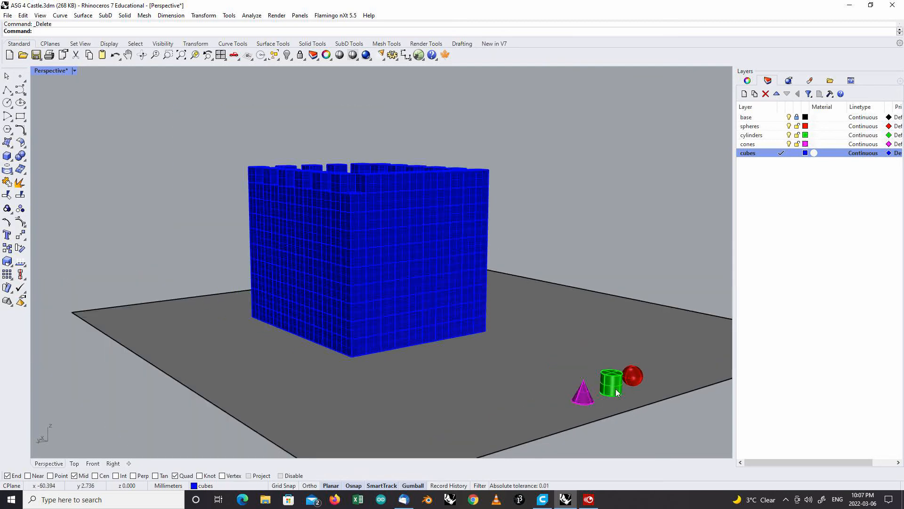
Step: Copy the green cylinder from its bottom quadrant upward to stack a tall column
click(609, 381)
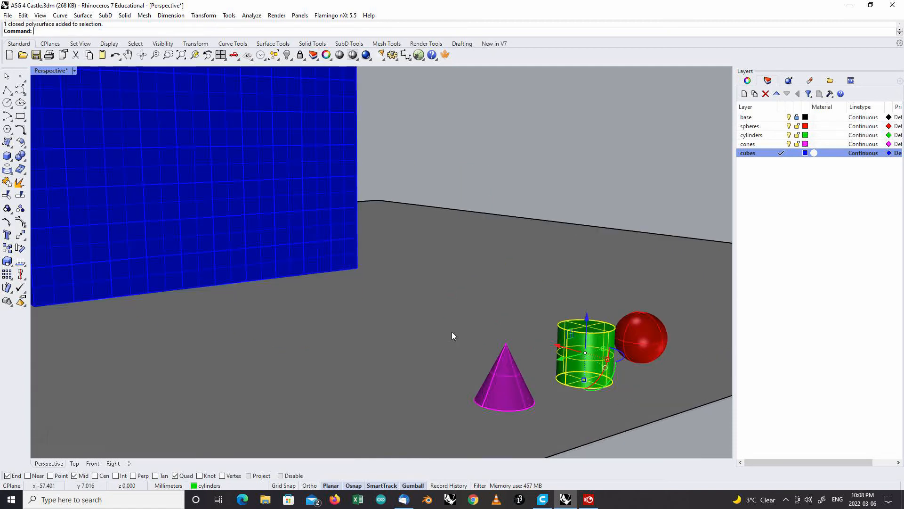
click(203, 15)
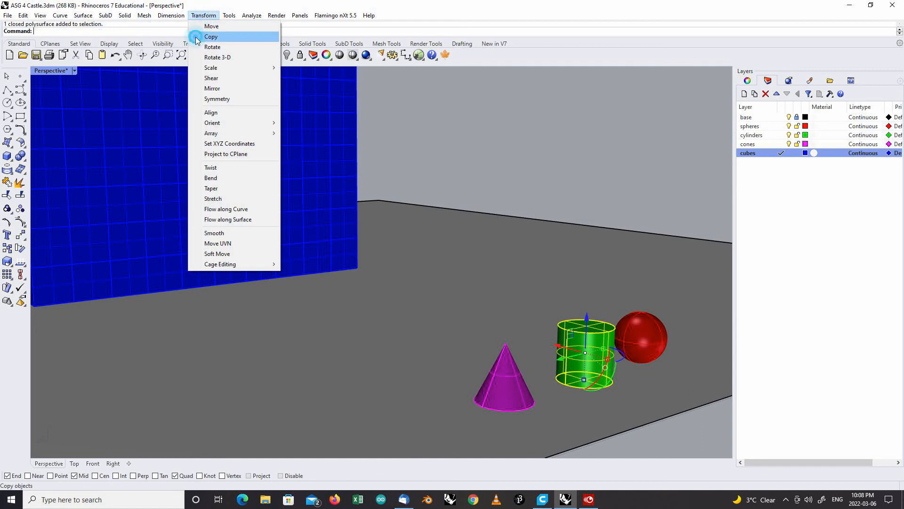
click(210, 37)
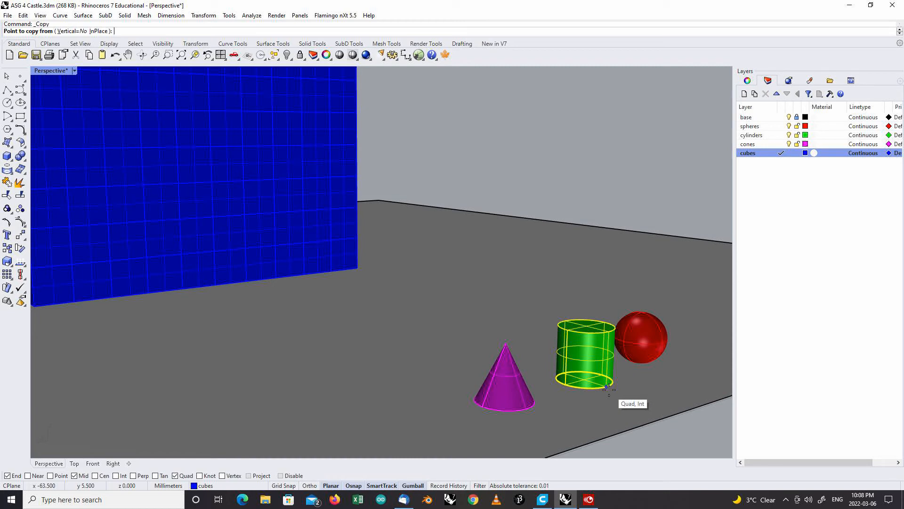
click(605, 385)
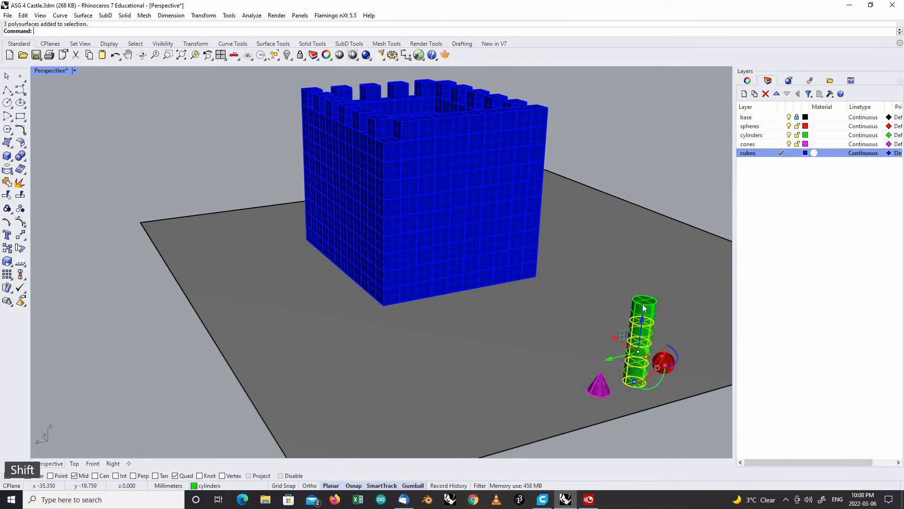
Step: Move the magenta cone from its base onto the top of a castle wall block
click(203, 15)
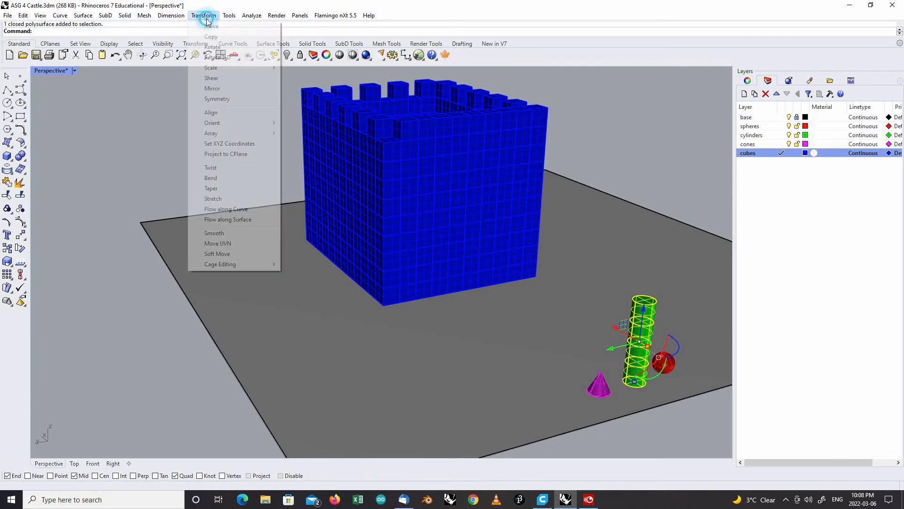
click(211, 37)
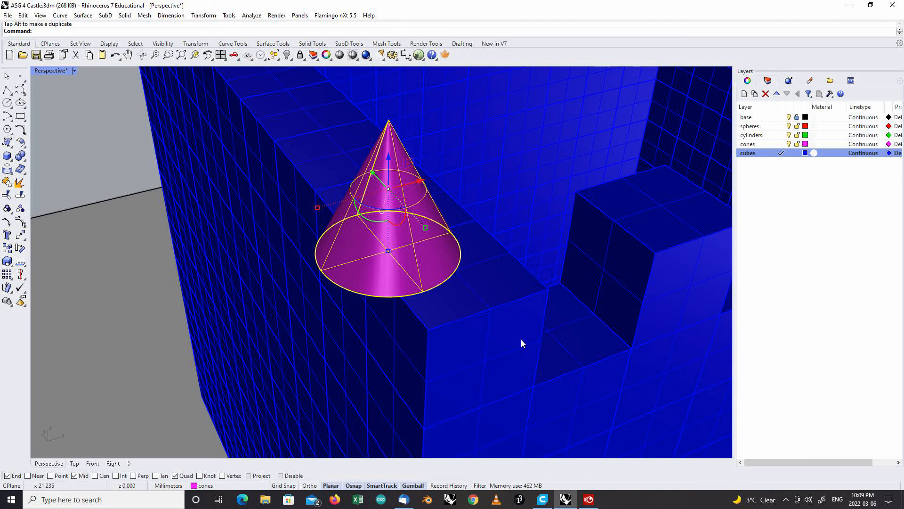
Step: Move the columns beside the doorway and copy the cone from its base onto other wall blocks
click(203, 15)
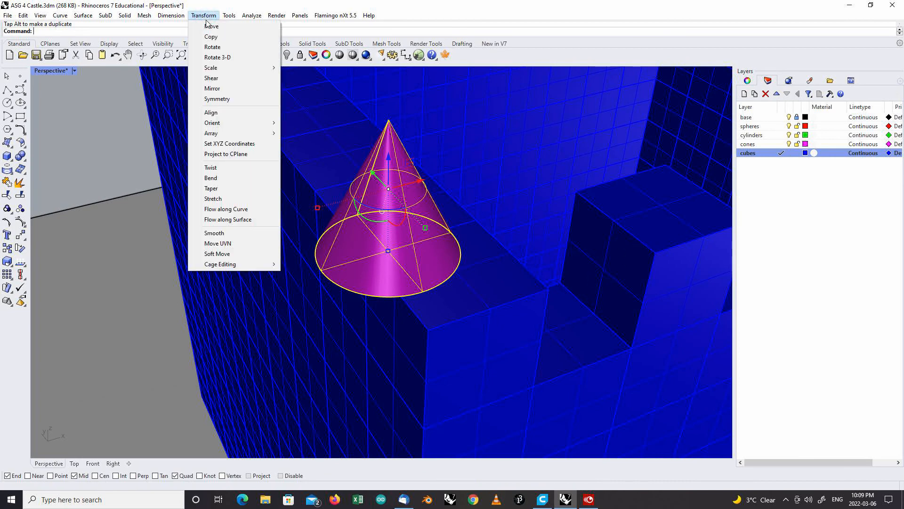
click(212, 26)
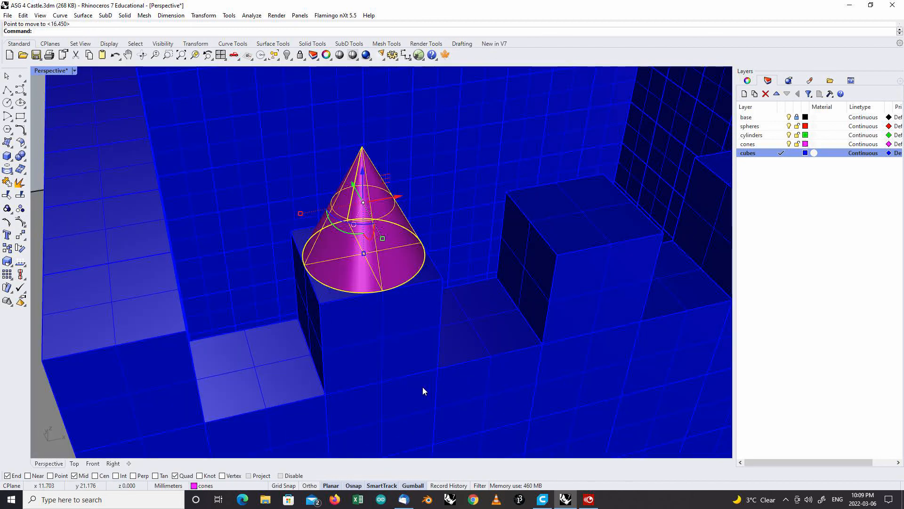
click(204, 15)
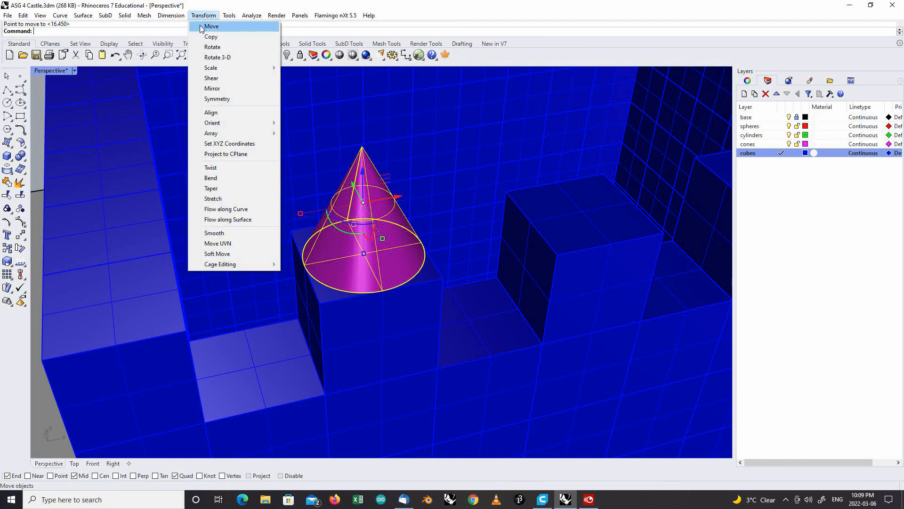
click(211, 36)
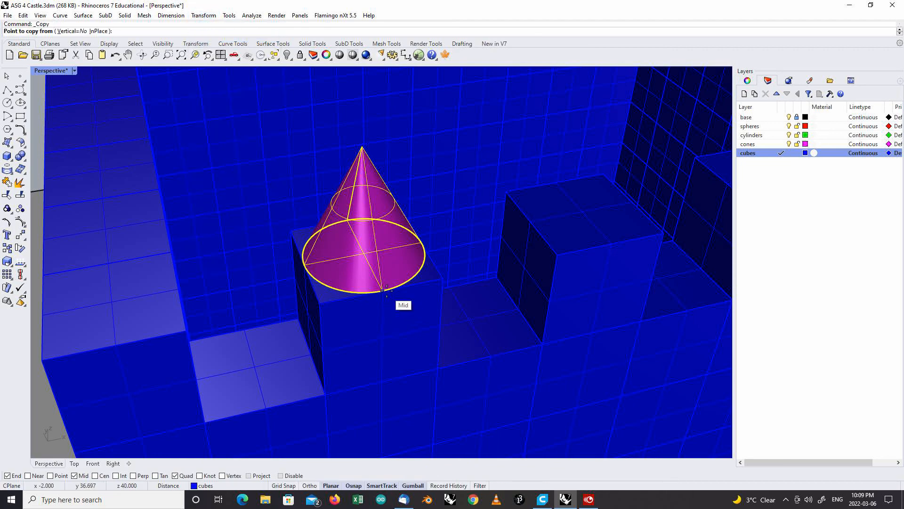
click(609, 242)
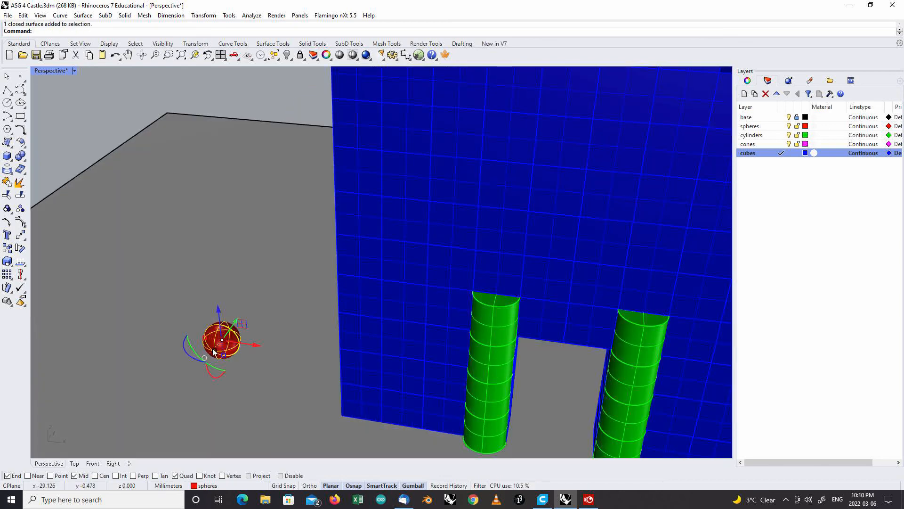
Step: Copy the red sphere onto the castle front and column tops
click(204, 15)
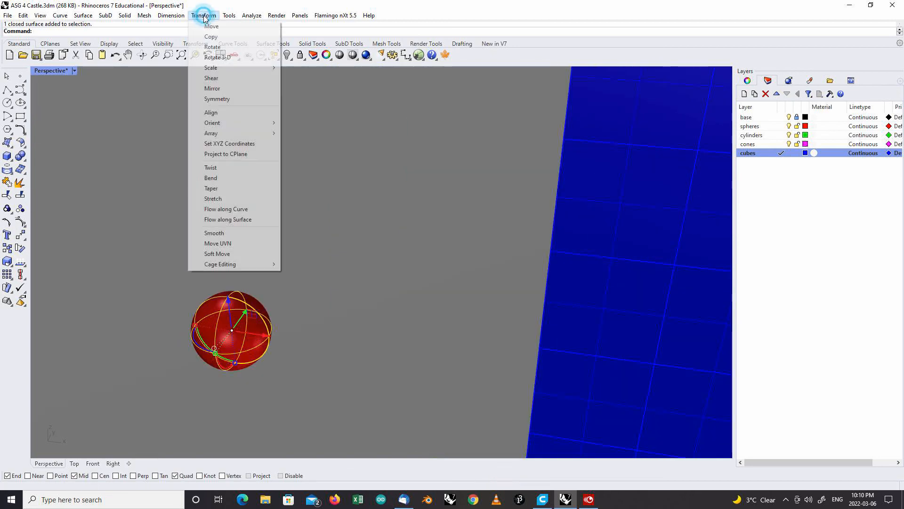
click(211, 37)
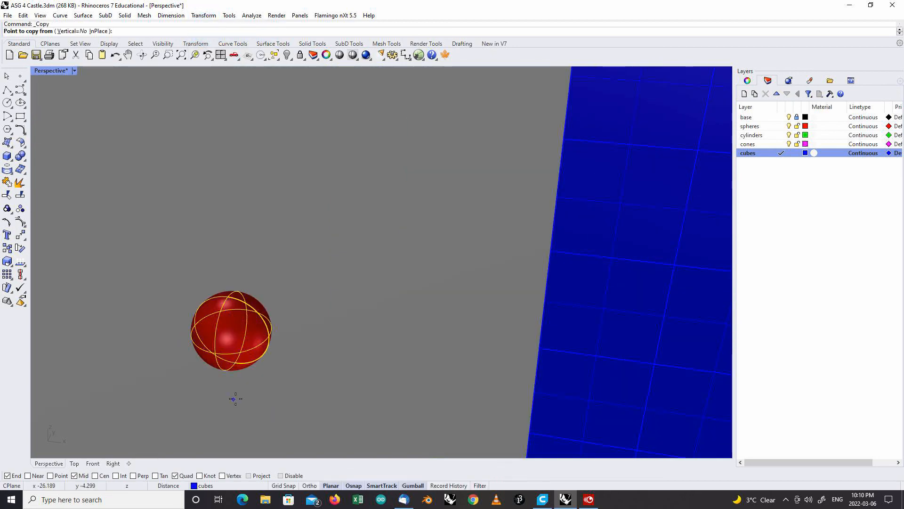
mouse_move(235, 362)
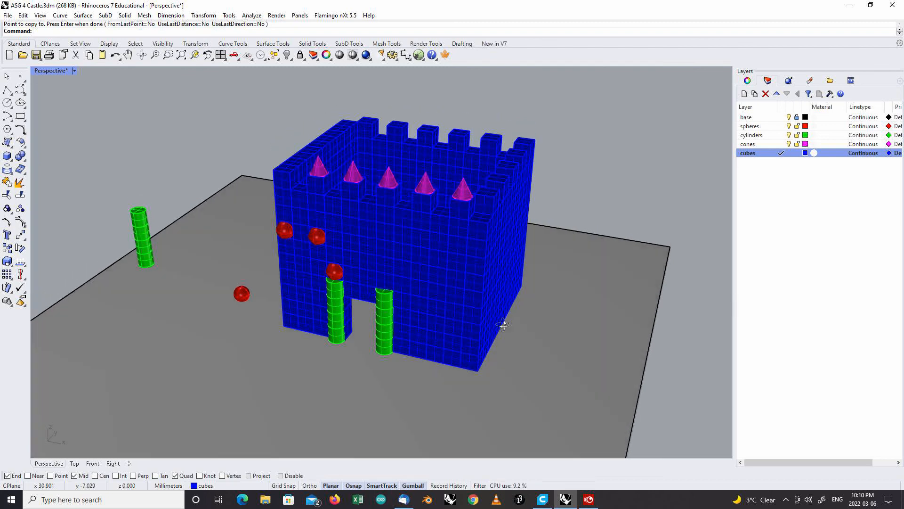
mouse_move(526, 355)
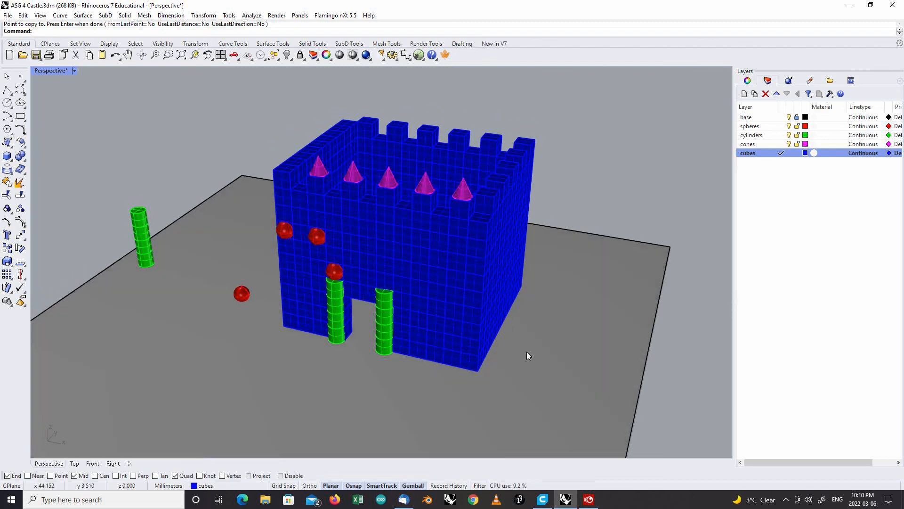